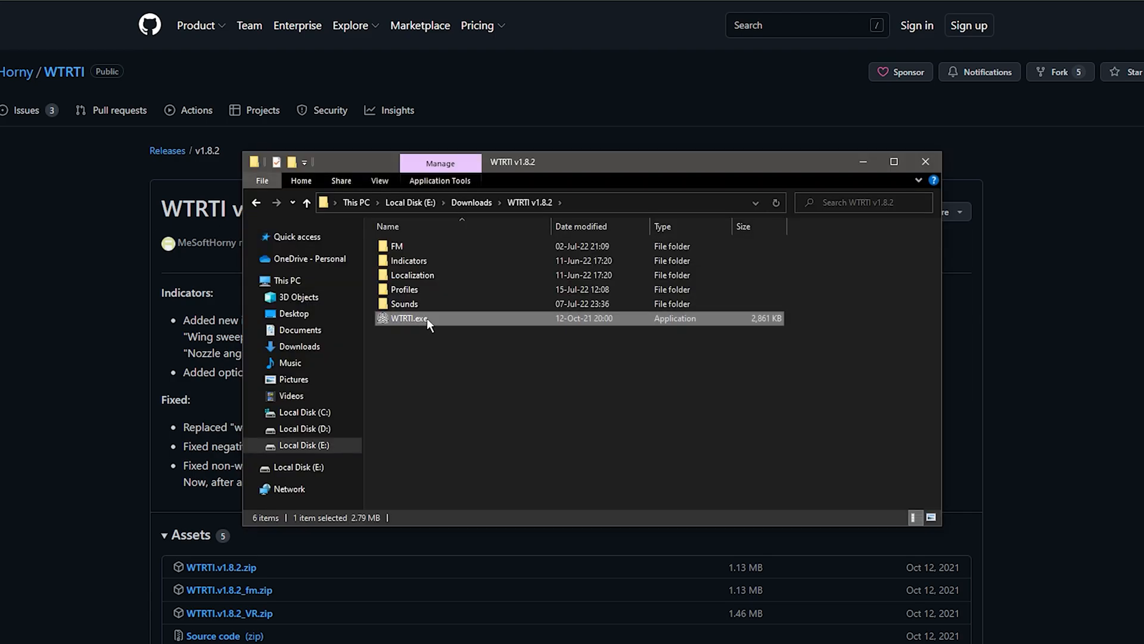
Step: Launch WTRTI.exe from the WTRTI v1.8.2 folder
double_click(407, 318)
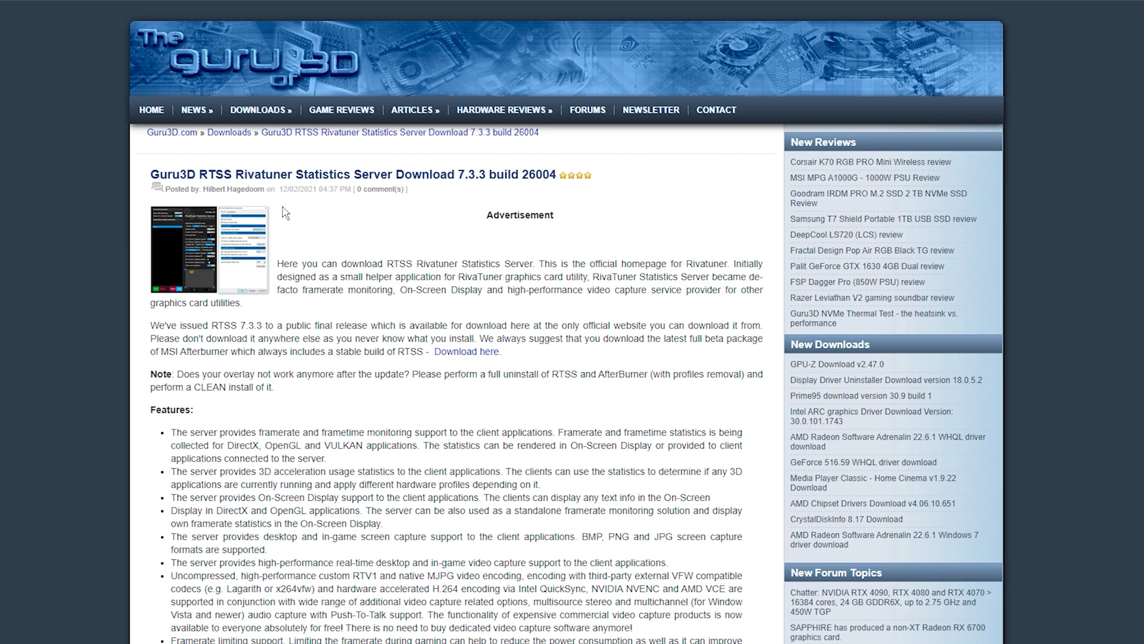
mouse_move(282, 201)
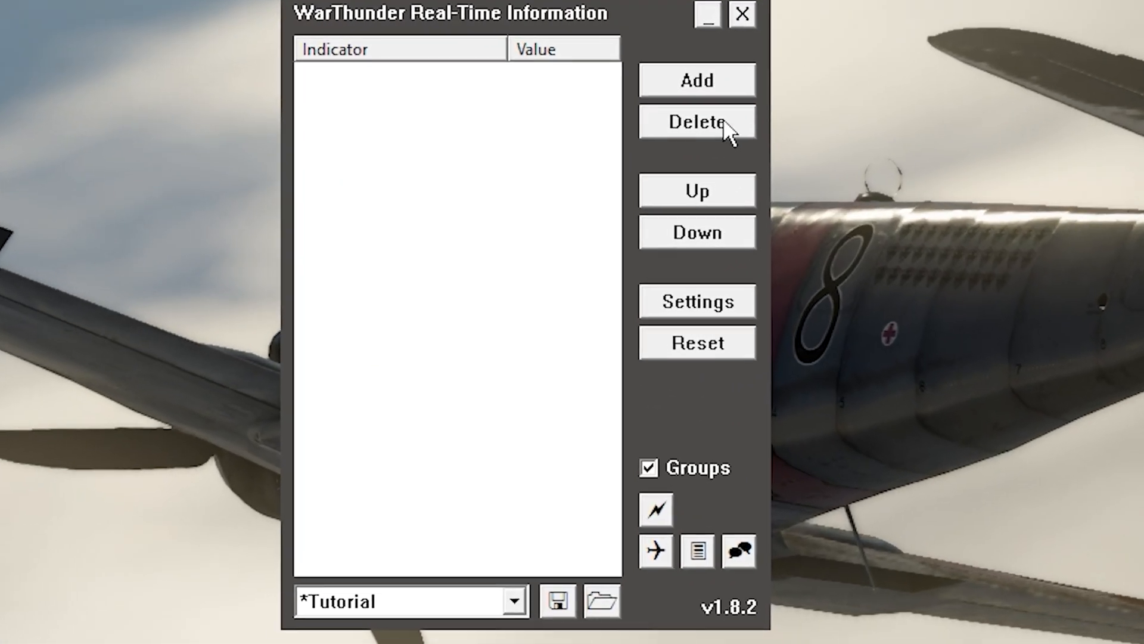
Step: Add the altitude indicator to Main, then browse the indicator list for more
click(695, 80)
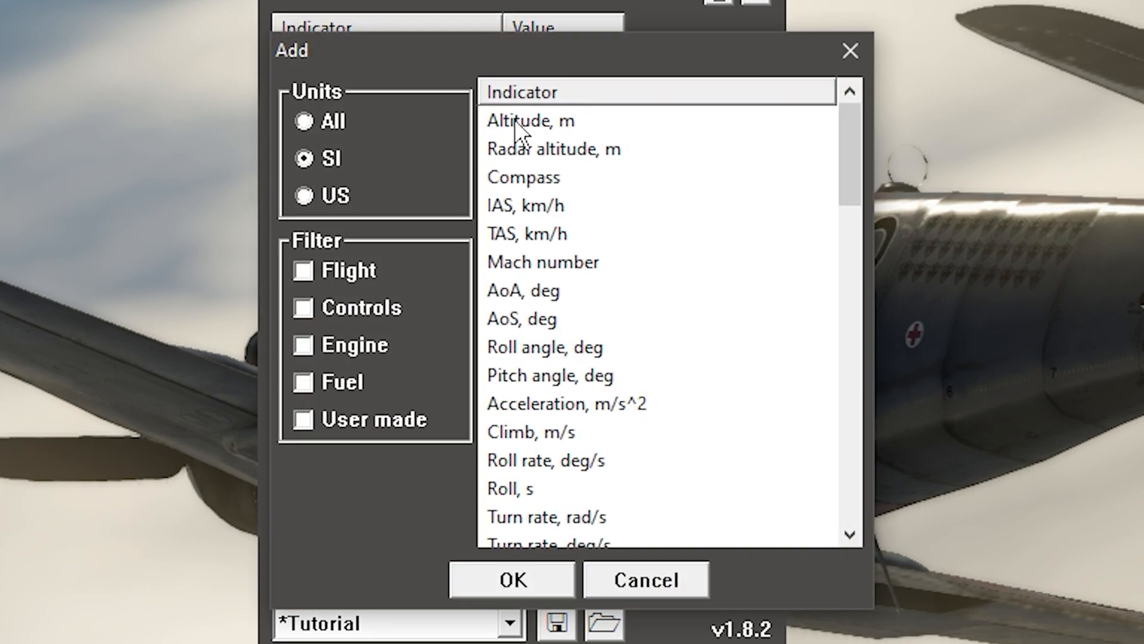
click(530, 120)
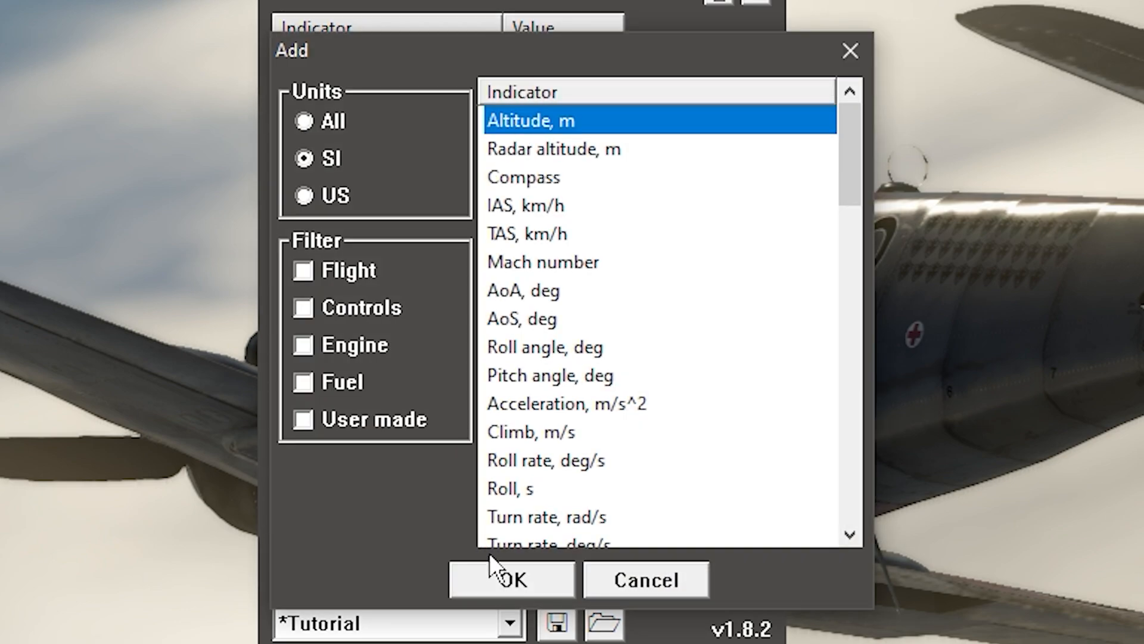
click(510, 578)
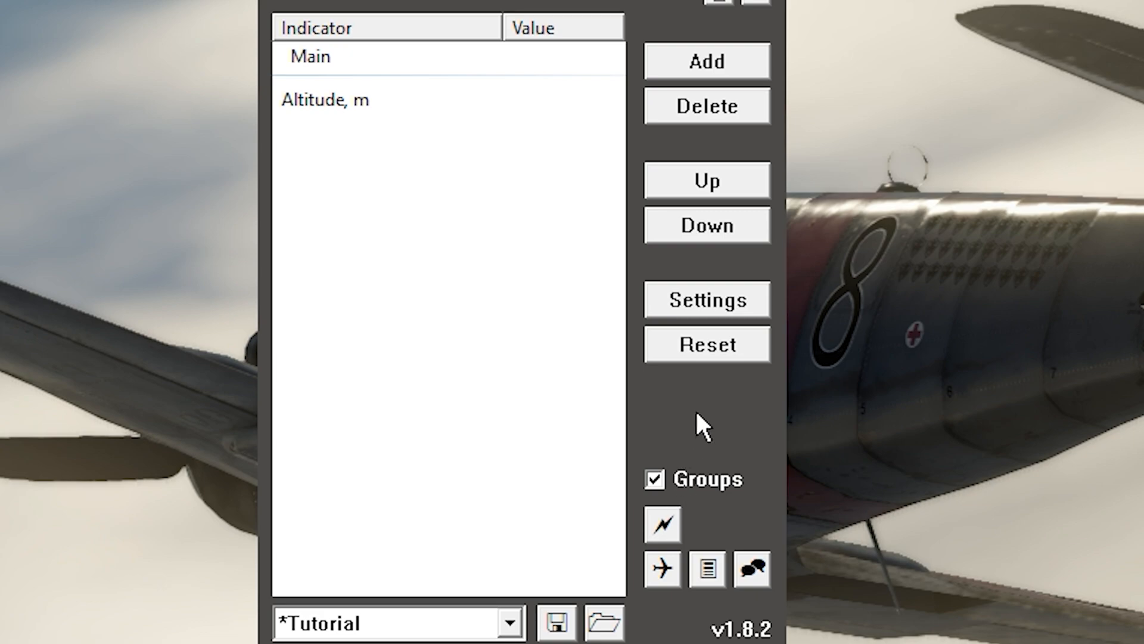
click(706, 61)
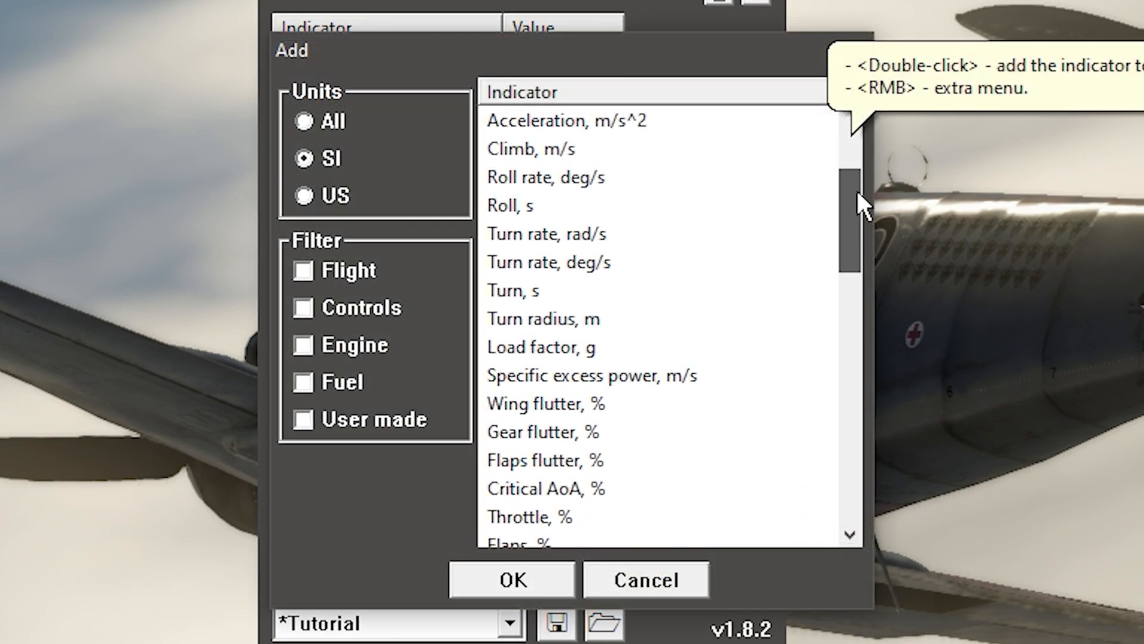
scroll(down, 3)
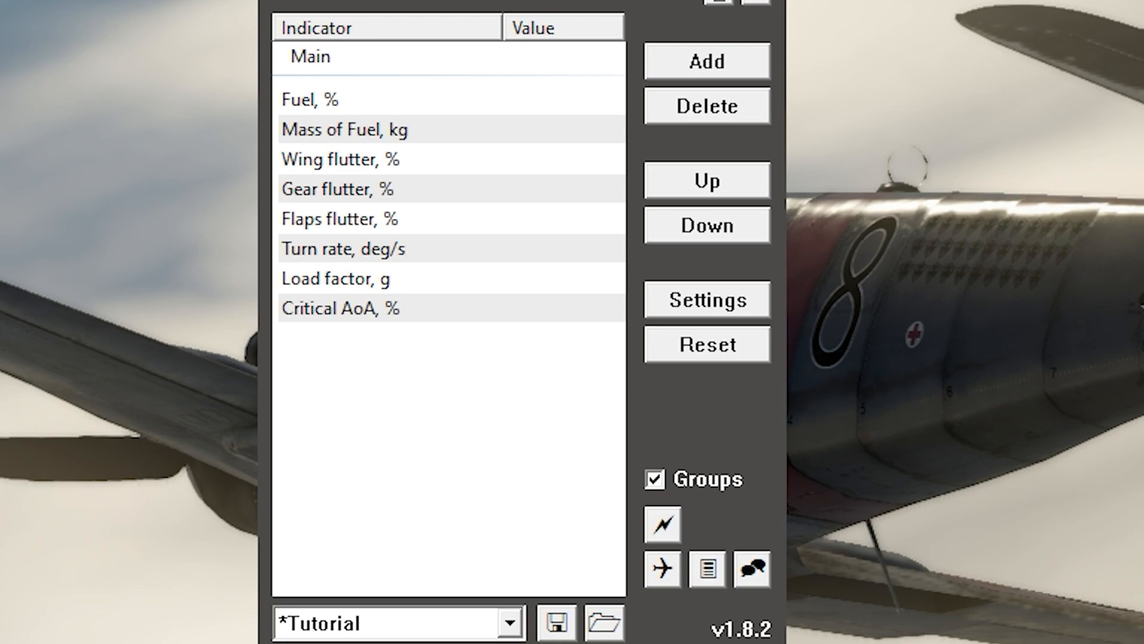
Step: Open WTRTI's overlay settings
click(706, 300)
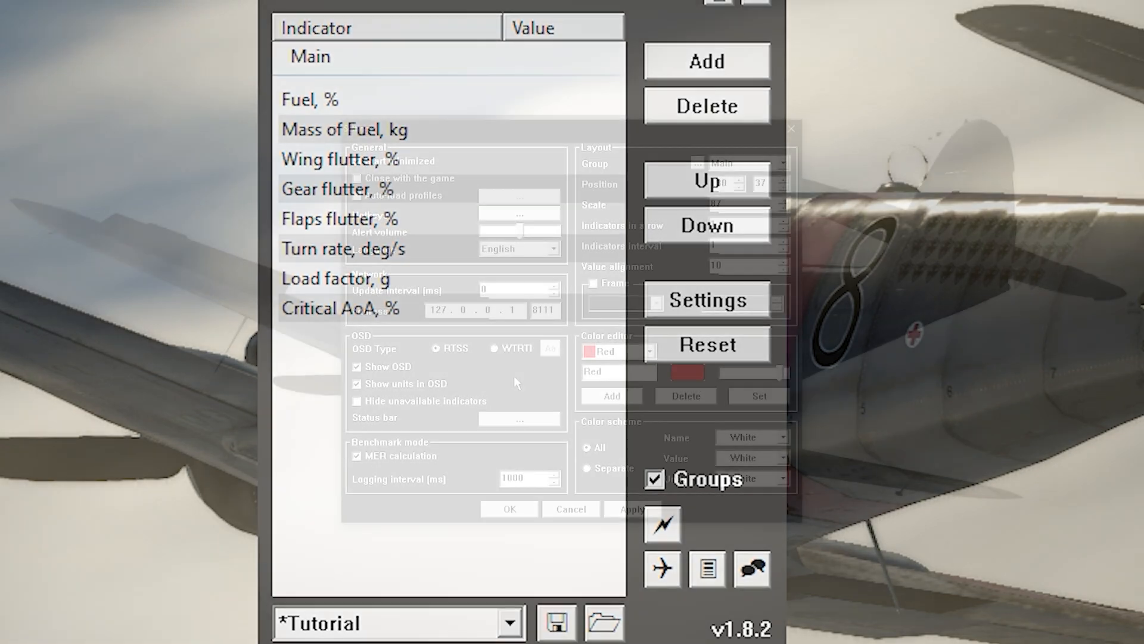
click(705, 299)
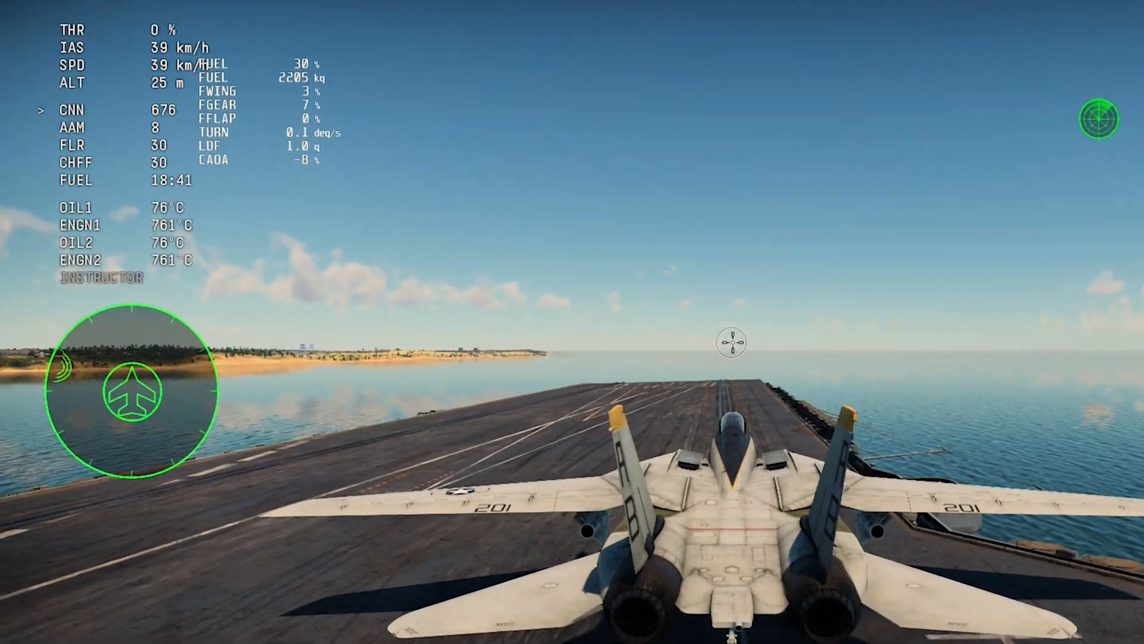
Step: Toggle War Thunder's aircraft limits panel with Alt+W
key(alt+w)
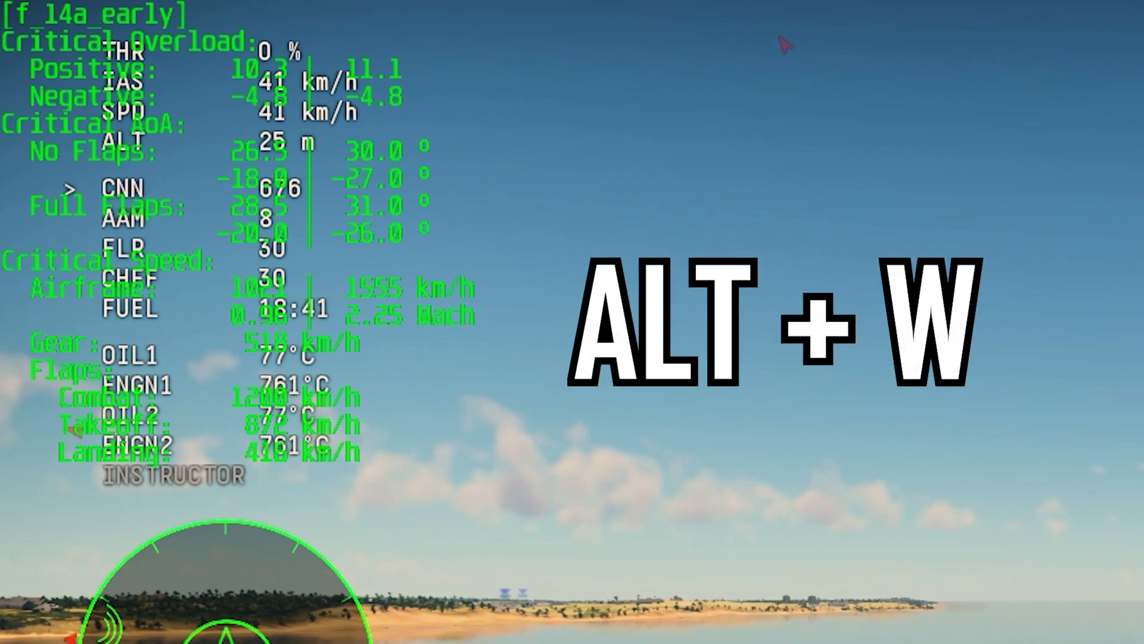
key(alt+w)
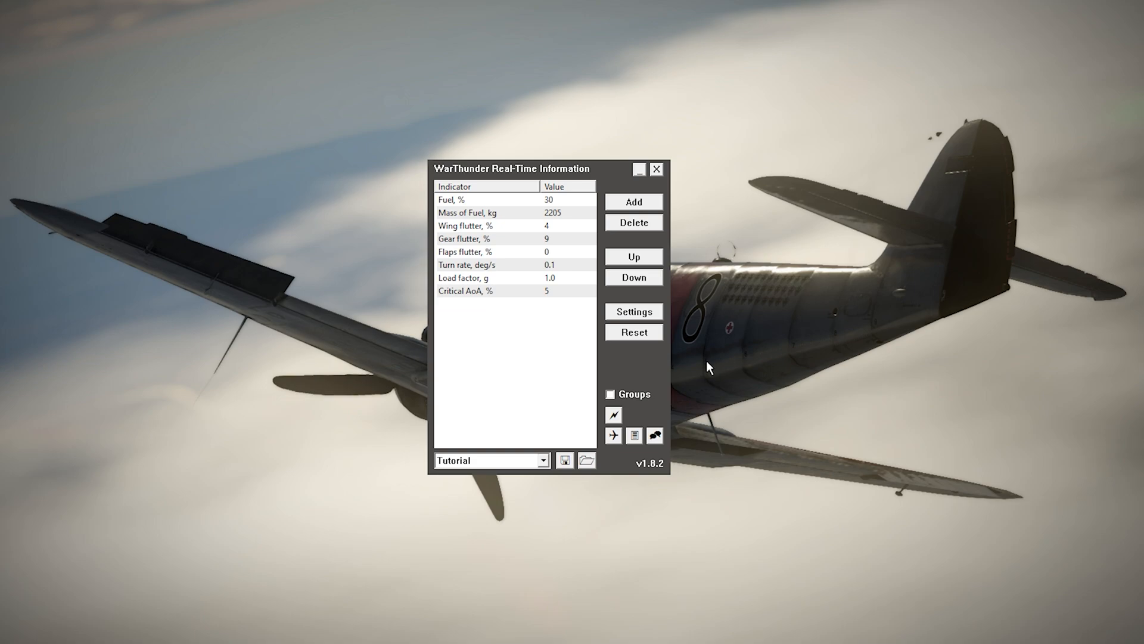
Step: Place the Main overlay at X 300, Y 200 with scale 200
click(632, 311)
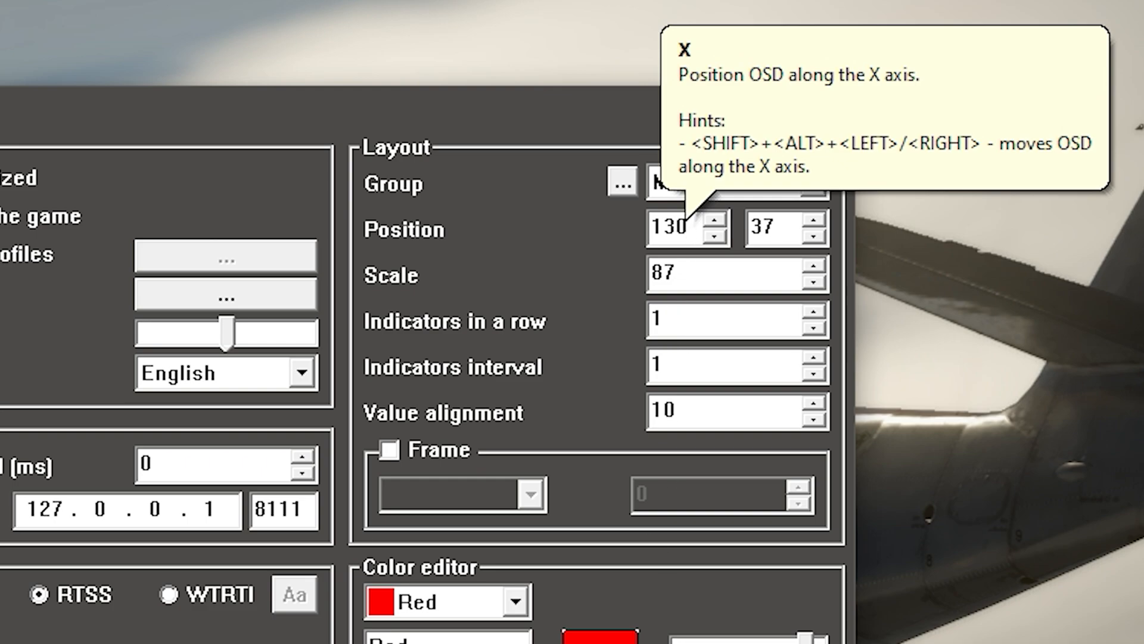
click(672, 227)
text(300)
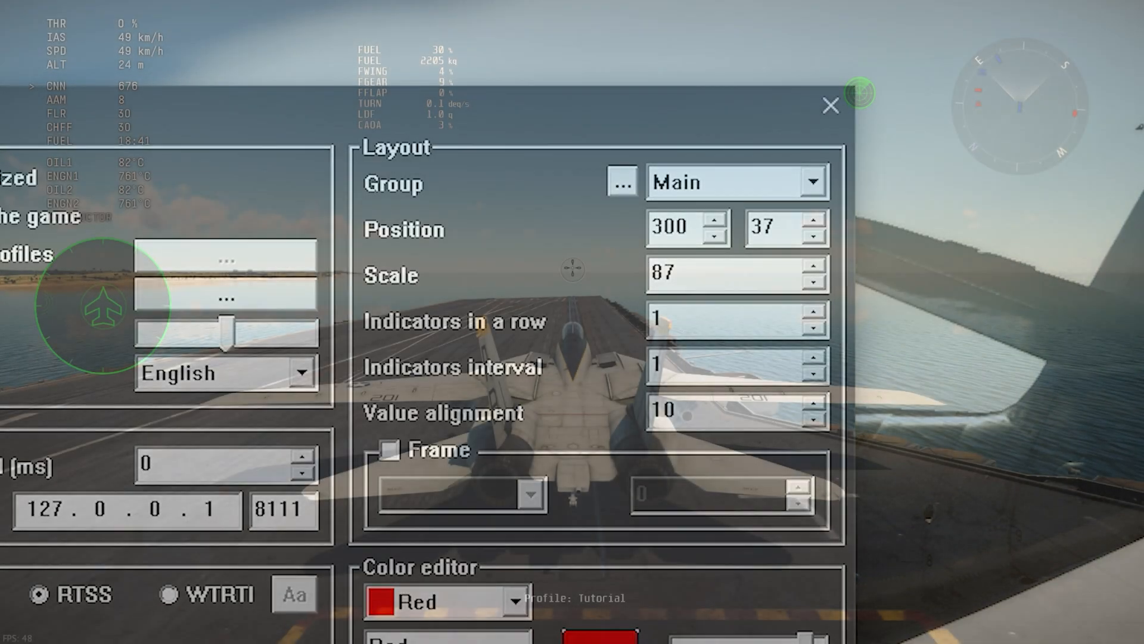
click(830, 106)
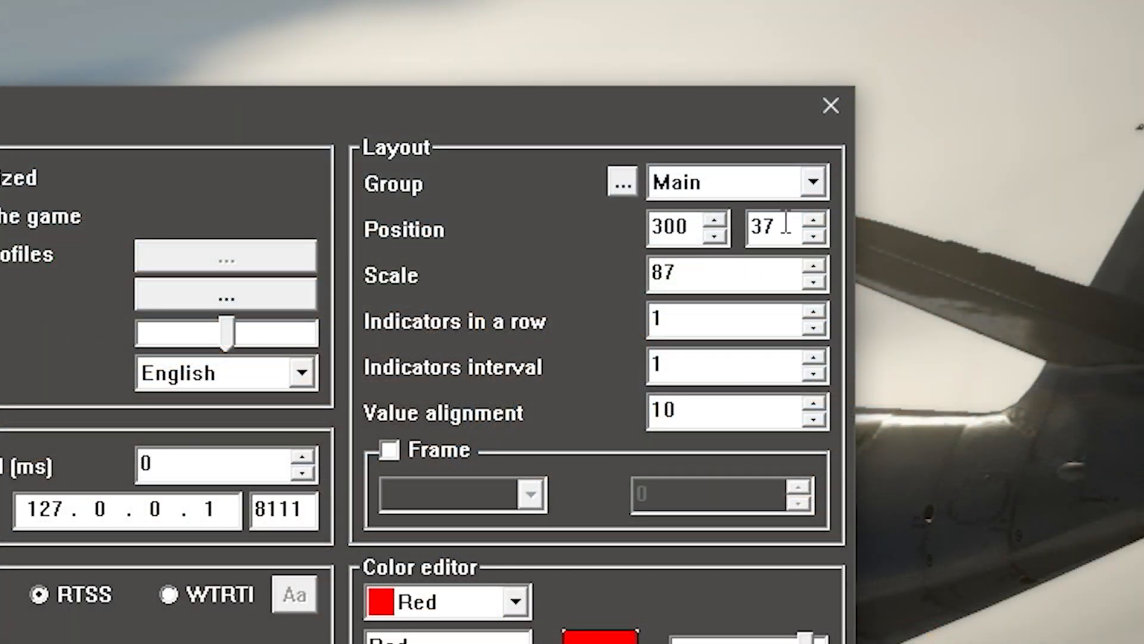
text(200)
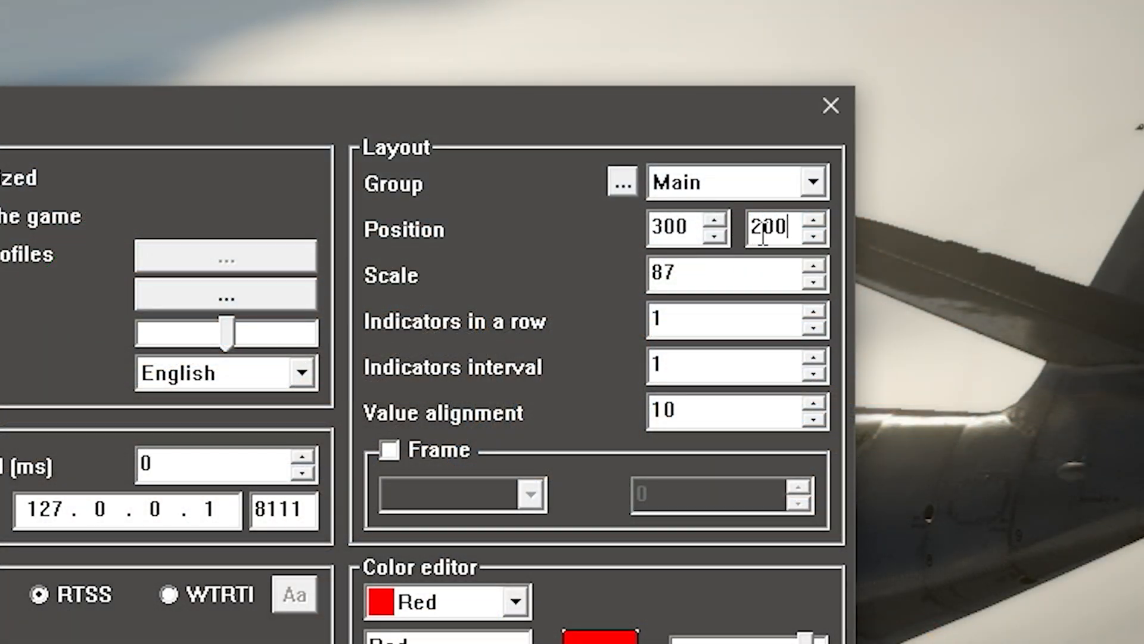
click(830, 106)
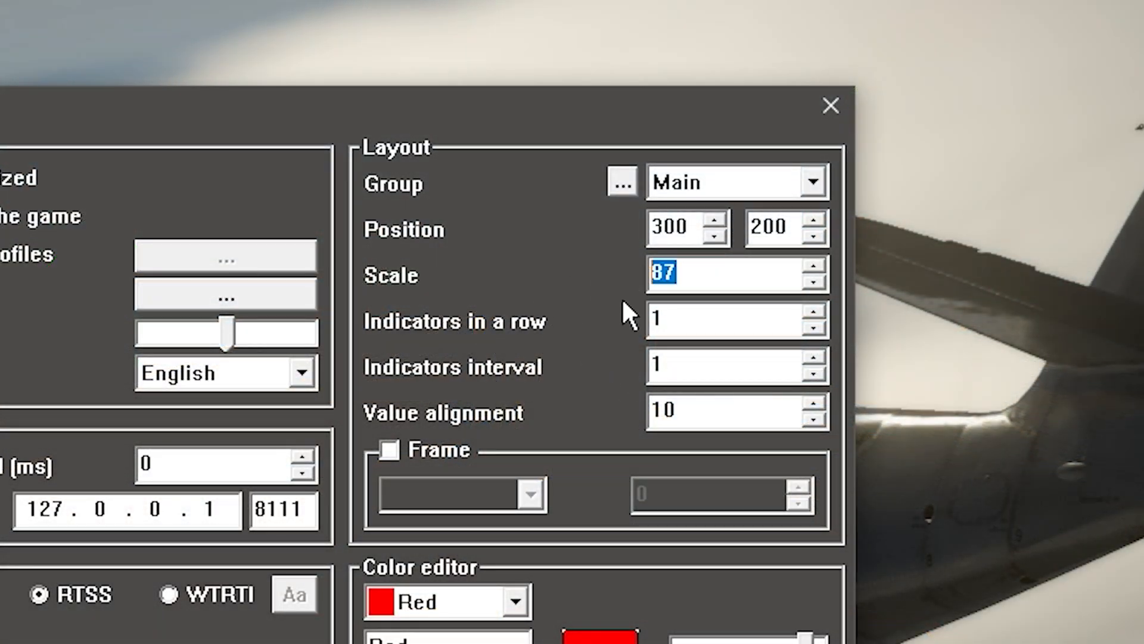
text(200)
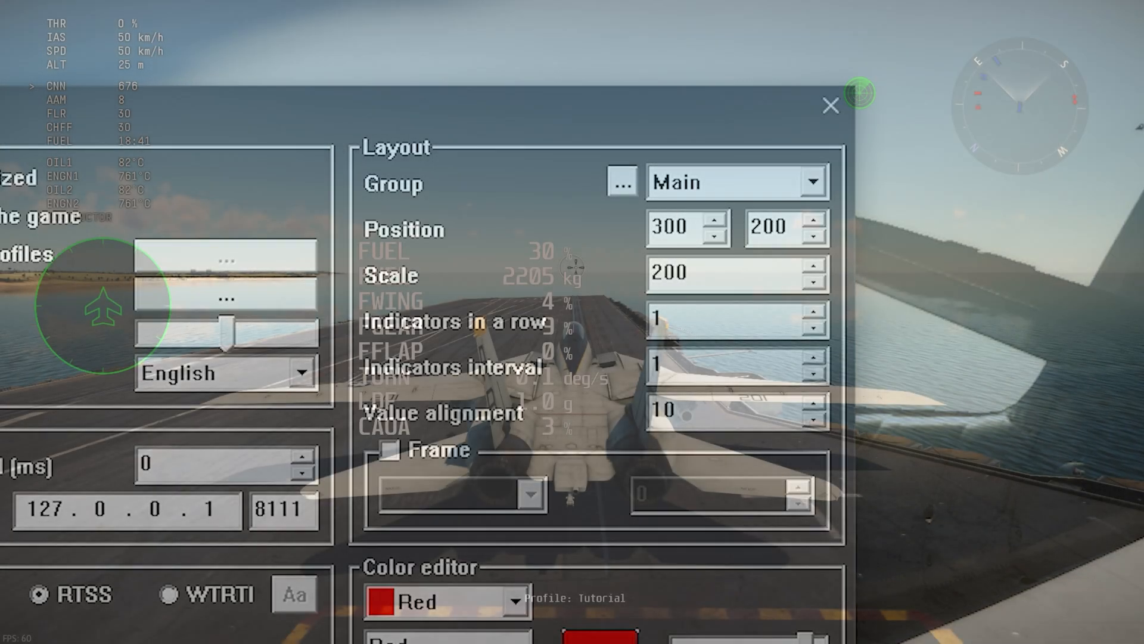
click(830, 106)
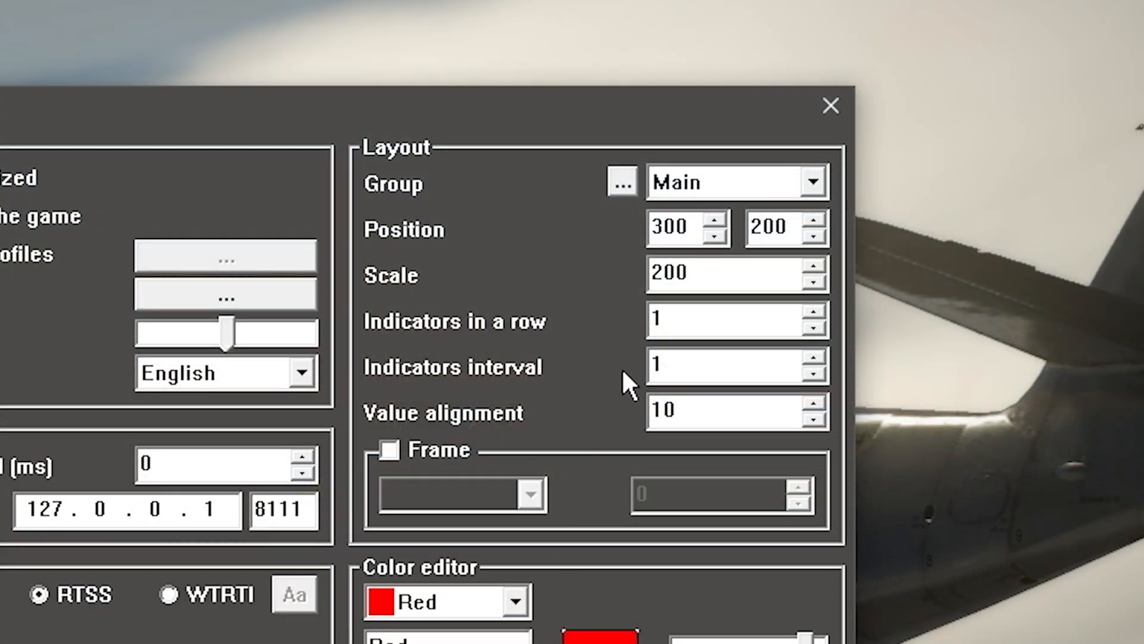
Step: Enter indicators interval 3 and value alignment 16 for Main
text(5)
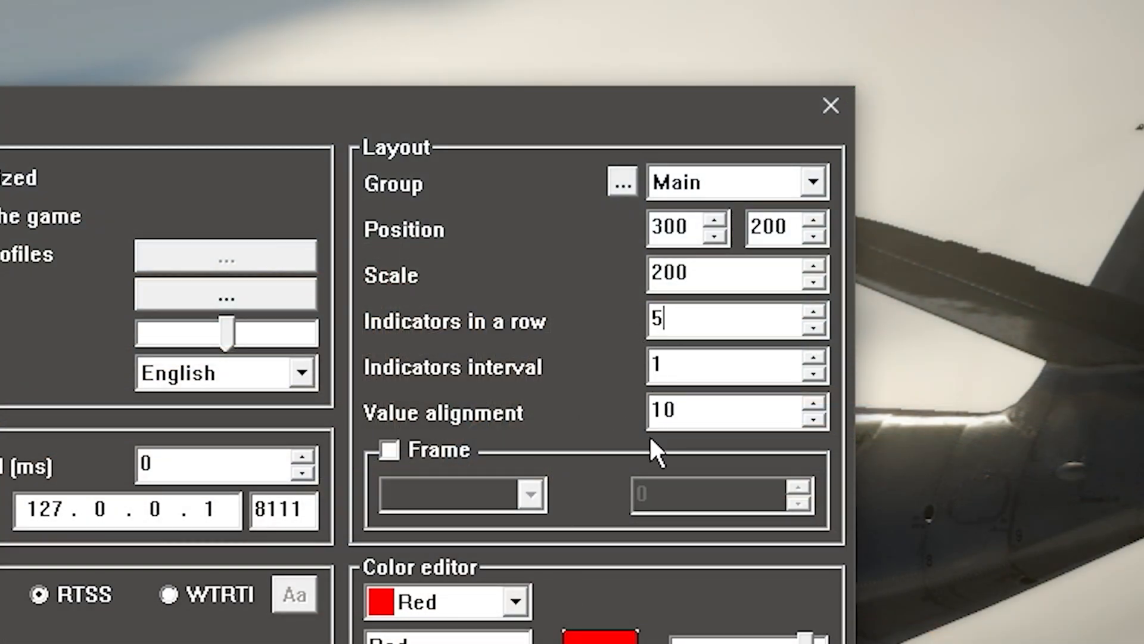
text(3)
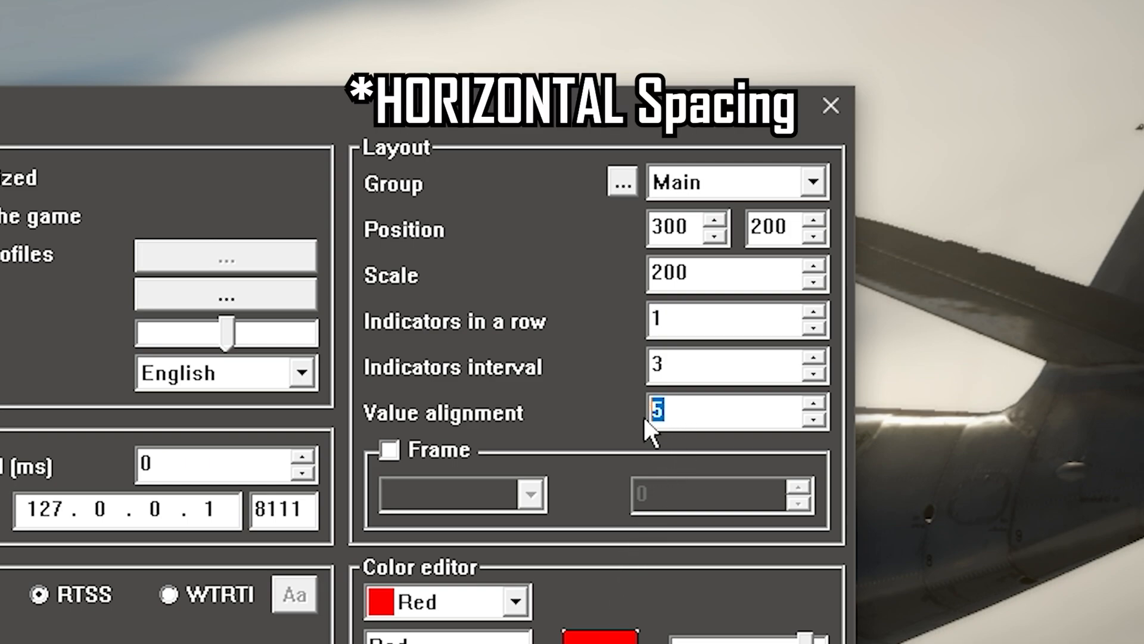
text(16)
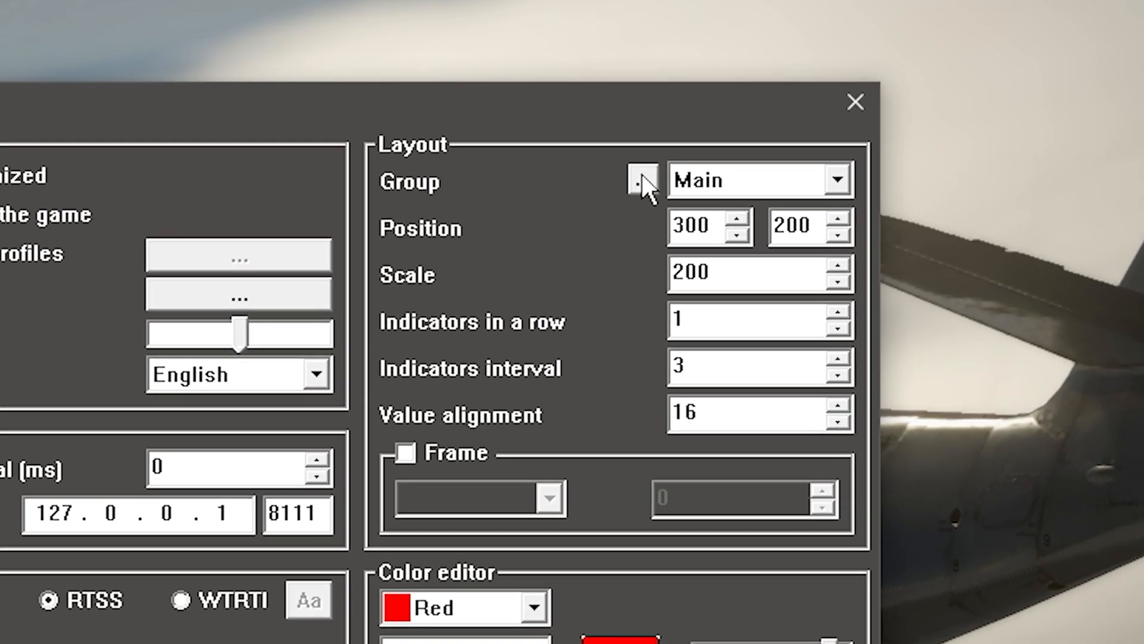
Step: Add an indicator group named 'Center'
click(640, 179)
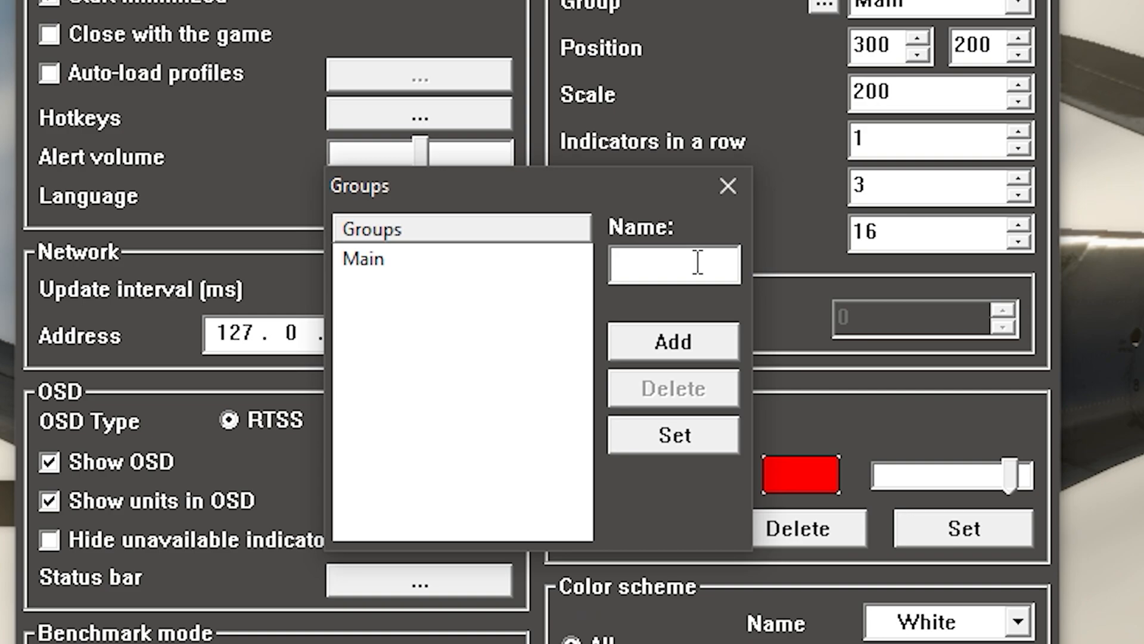
text(Cen)
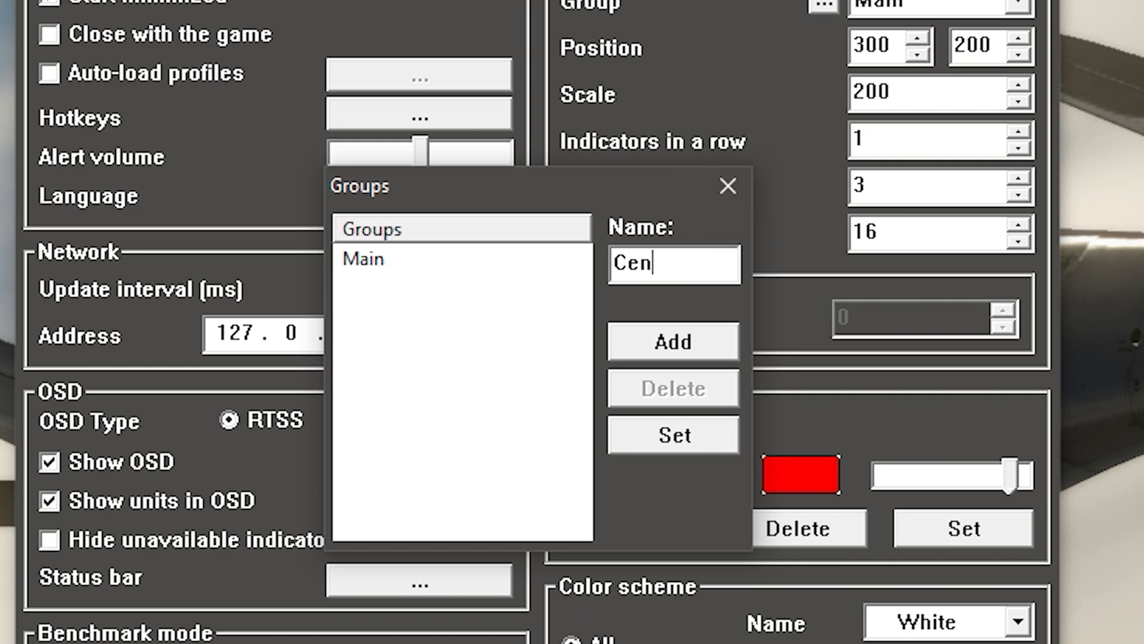
text(ter)
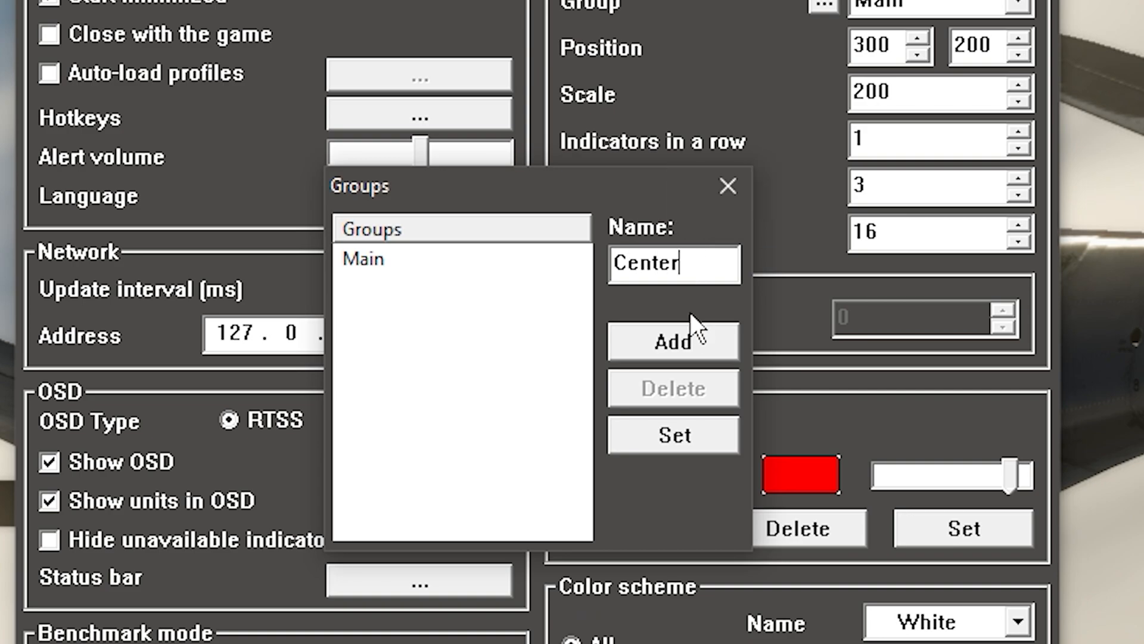
click(671, 342)
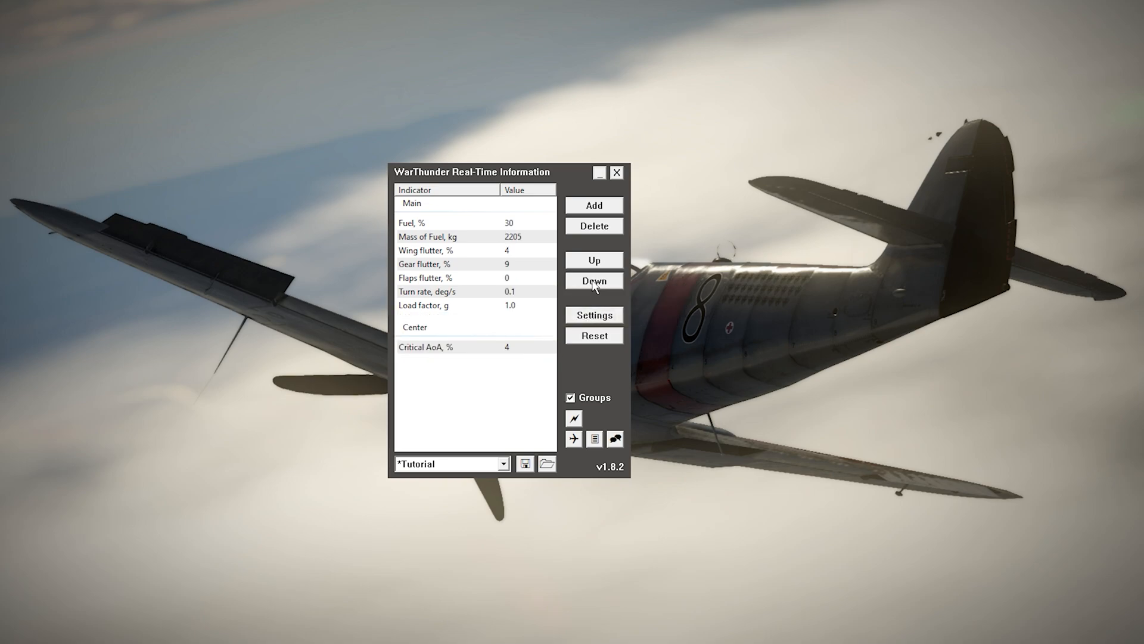
Step: Open WTRTI's general Settings with the colour options
click(593, 280)
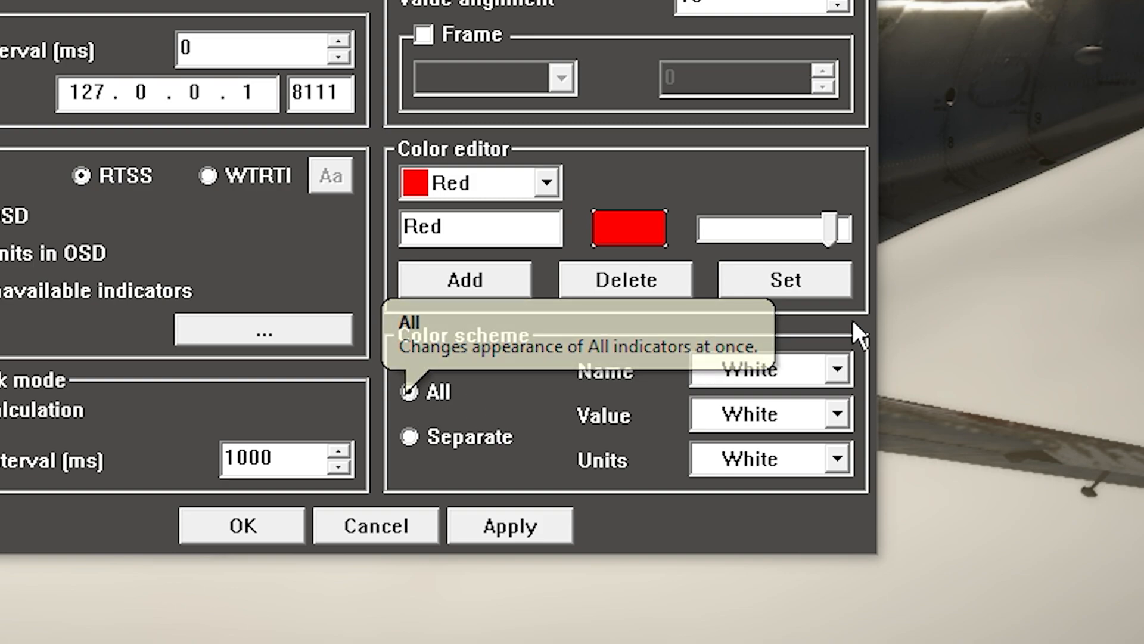
Step: Create a custom colour named 'Yellow' with a yellow shade
click(837, 368)
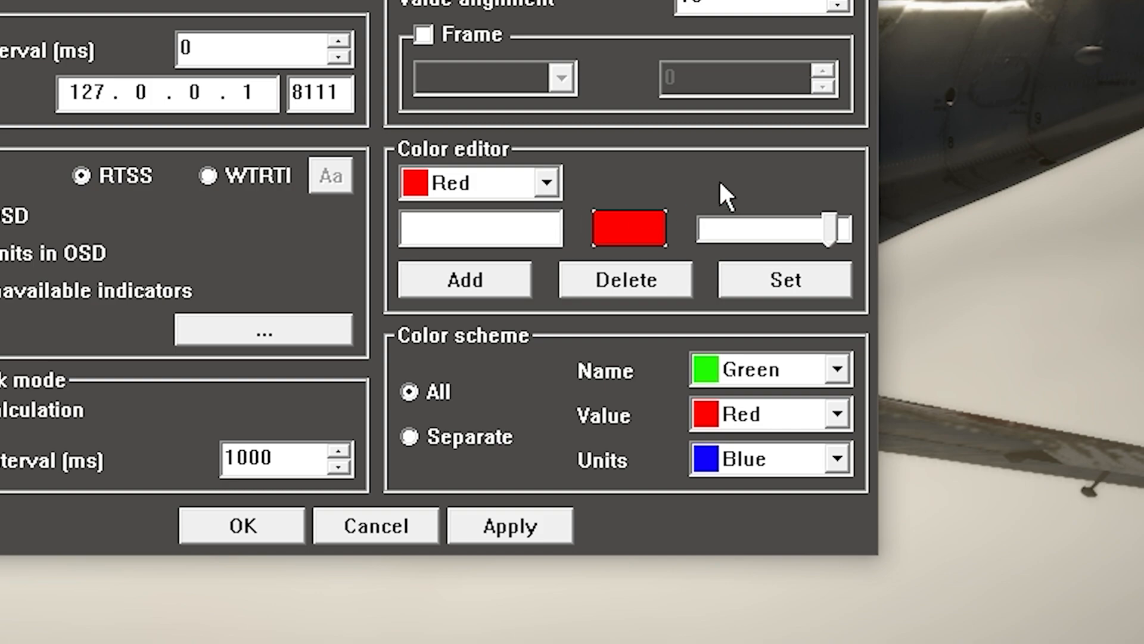
text(Yellow)
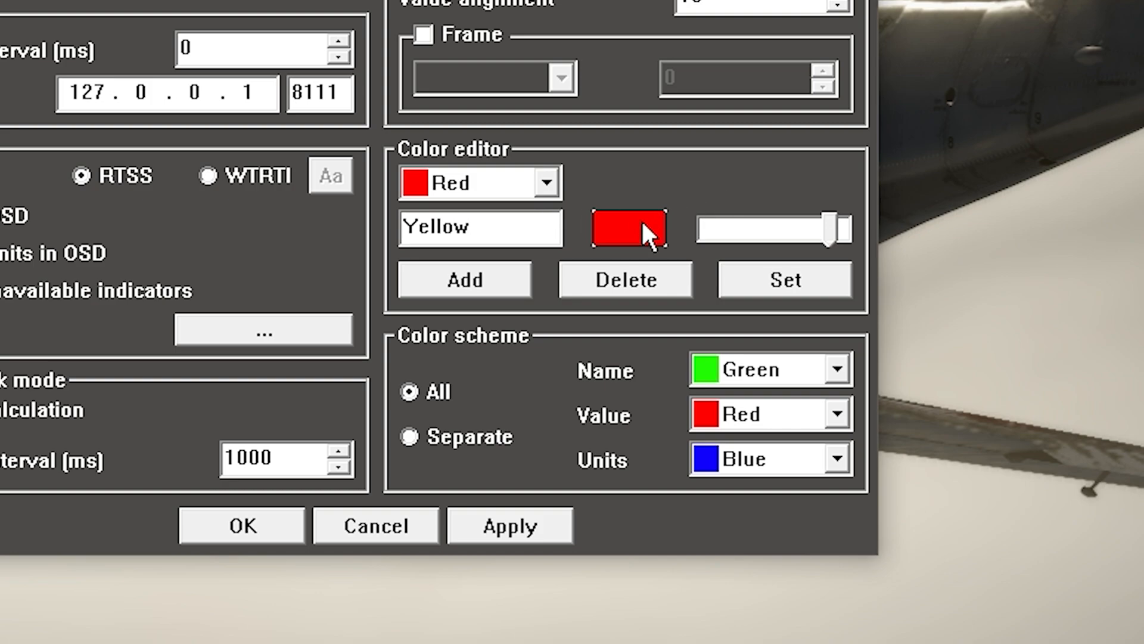
click(627, 228)
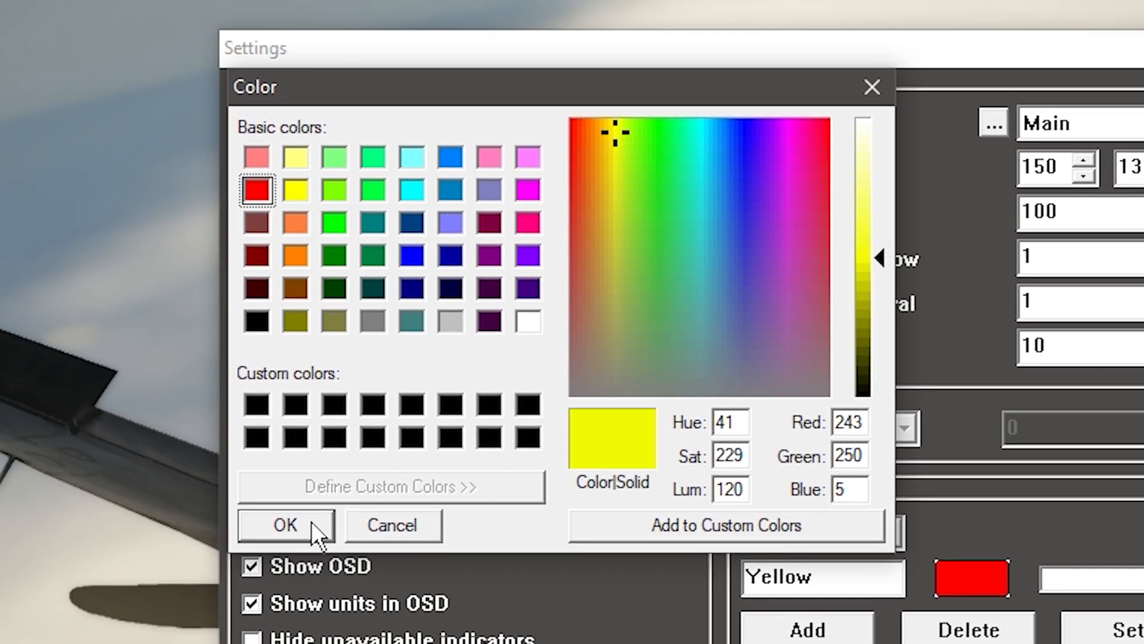
click(285, 524)
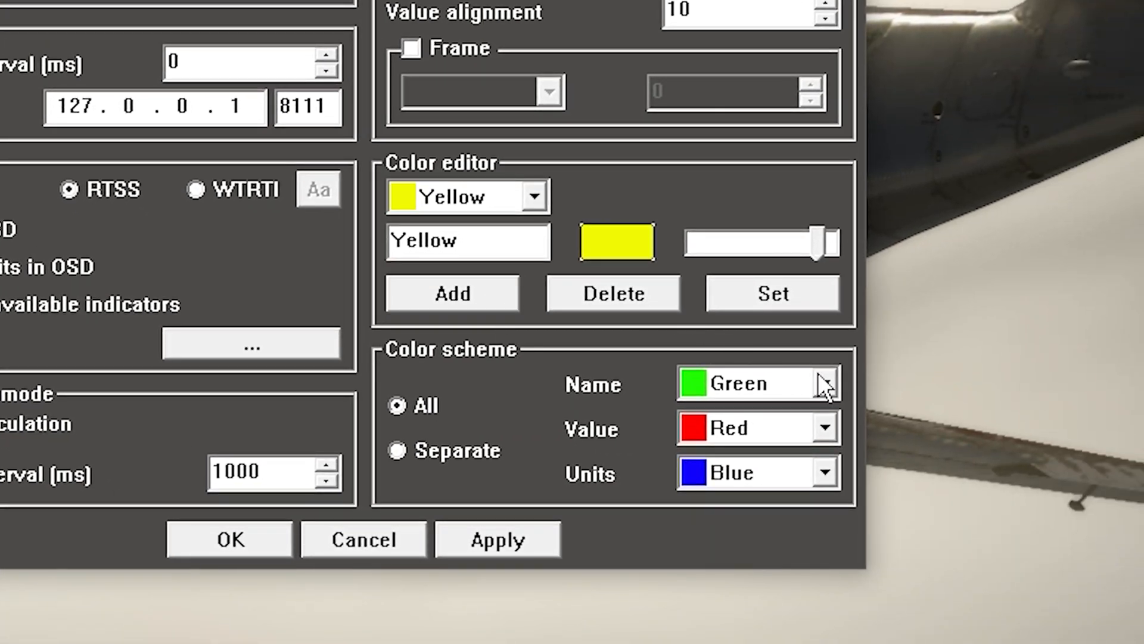
click(757, 383)
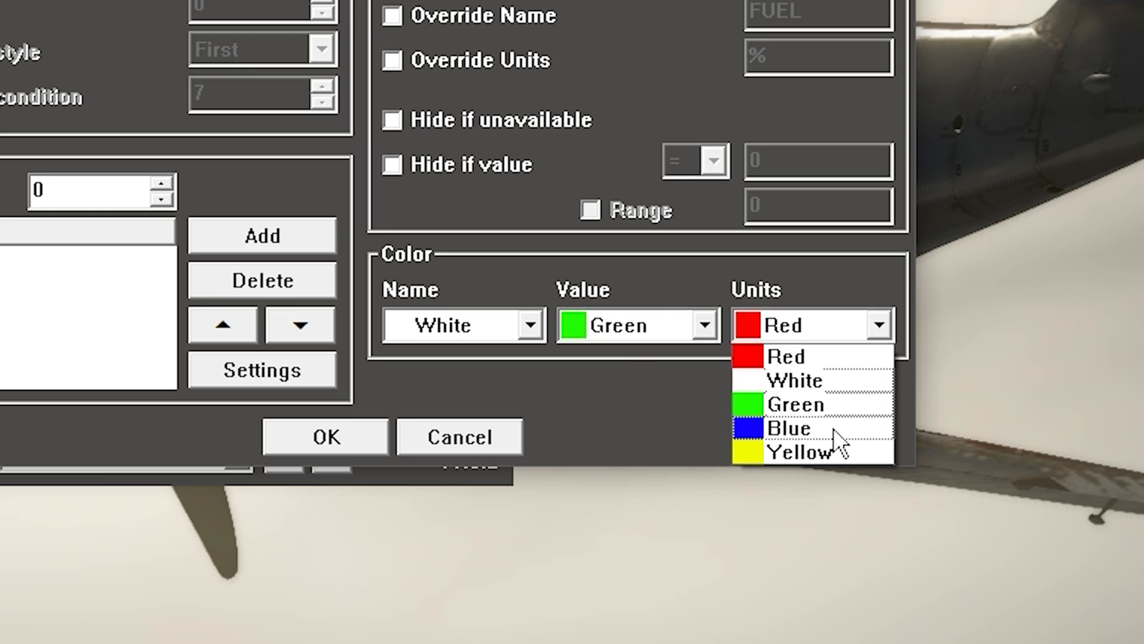
Step: Choose a different colour for the fuel indicator's units
click(778, 428)
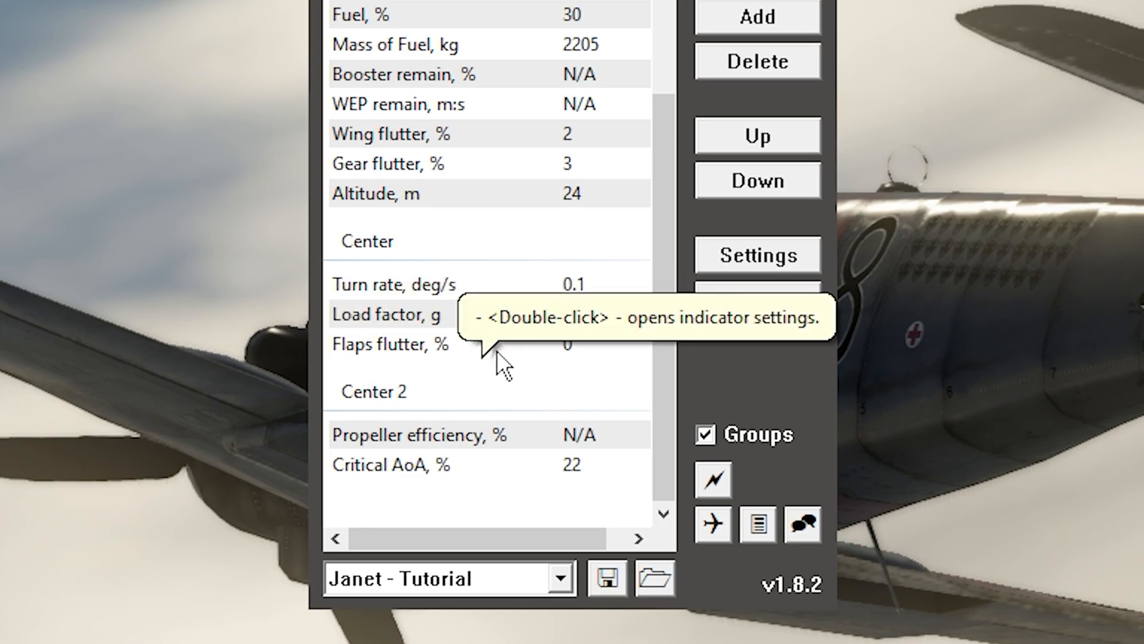
Step: Open the 'Flaps flutter, %' indicator settings, add an alert, and select the new alert row
double_click(387, 314)
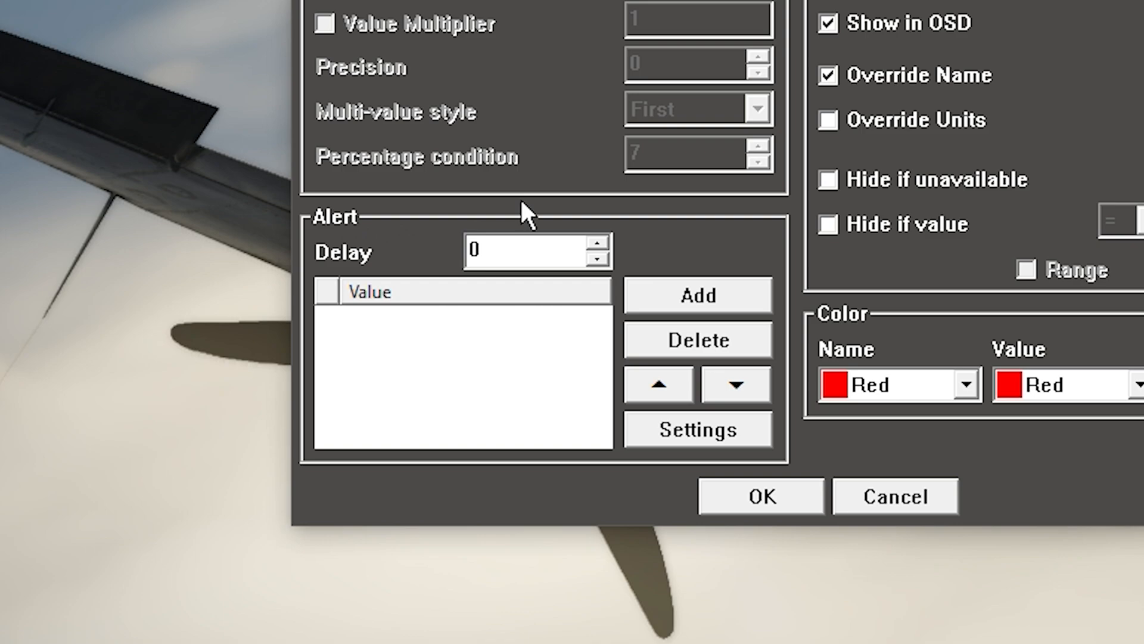
click(696, 295)
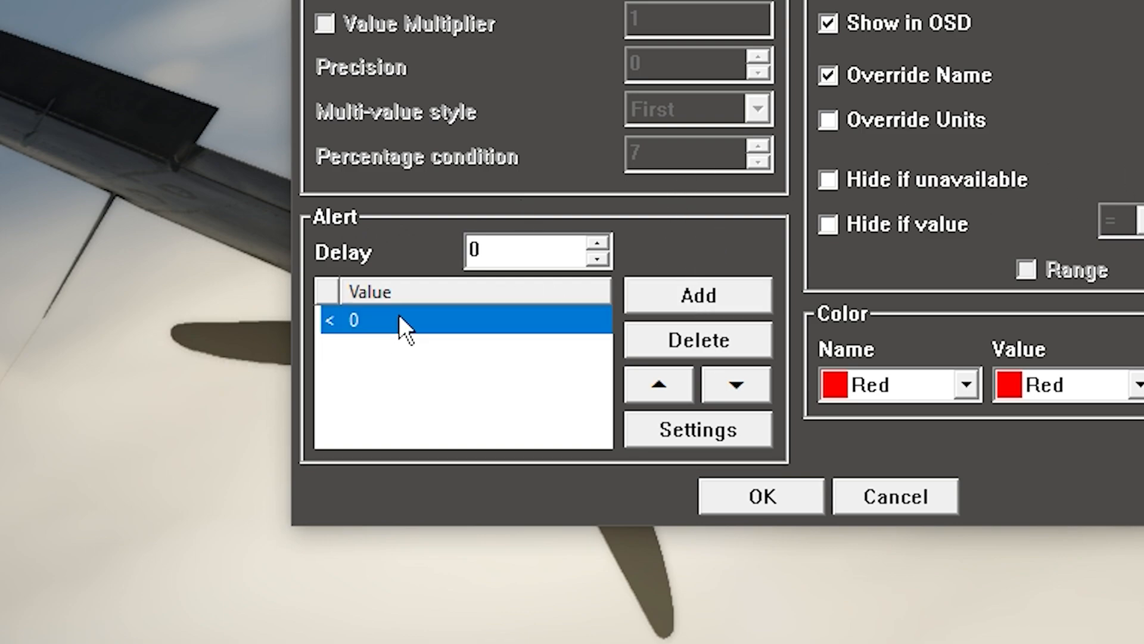
click(696, 429)
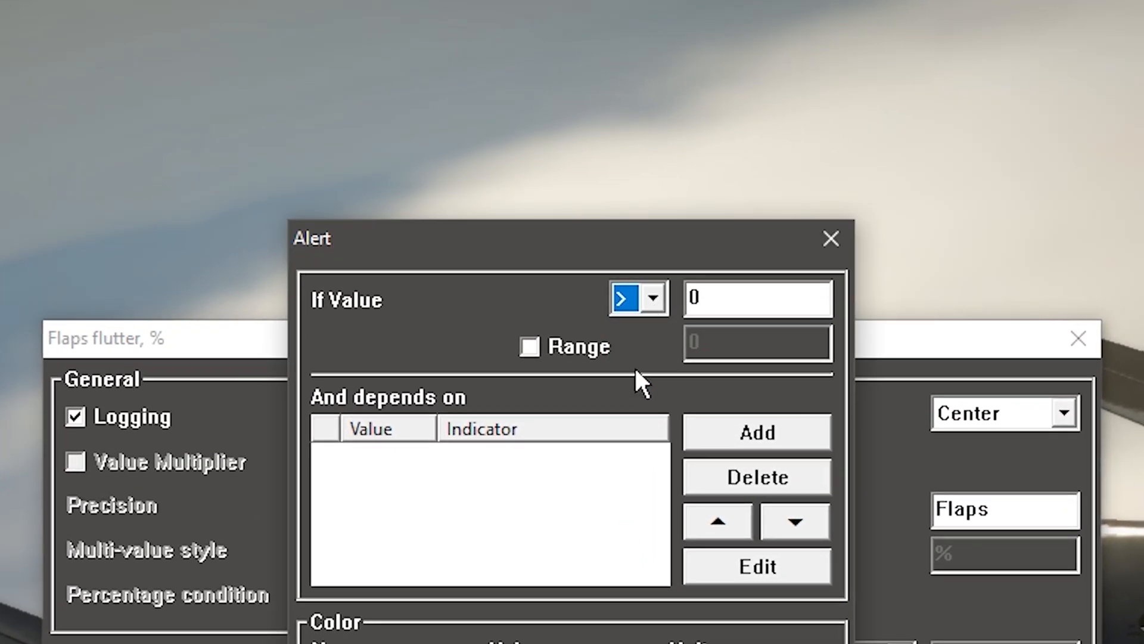
Step: Set the alert threshold to 10, change the comparison, and enable Range with values 50 and 70
text(100)
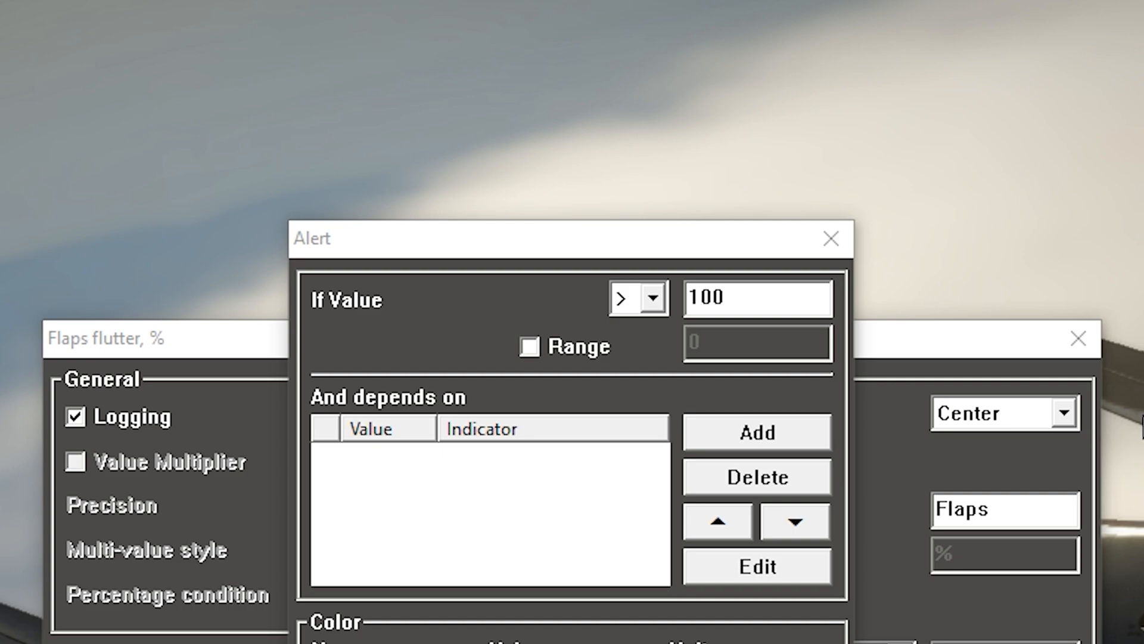
click(757, 297)
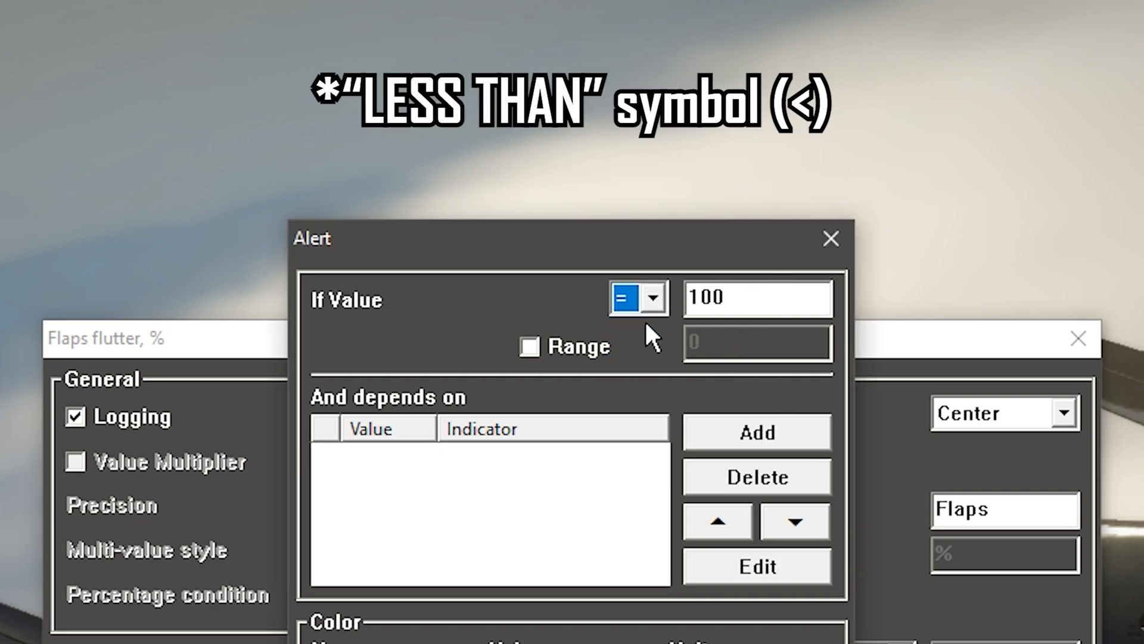
click(529, 346)
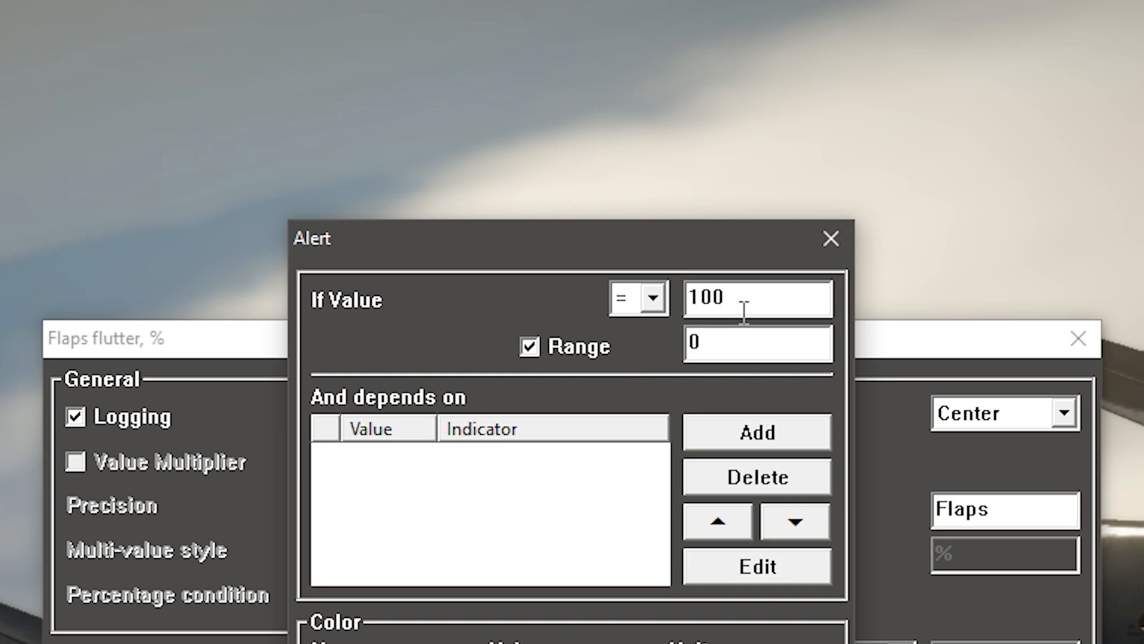
text(50)
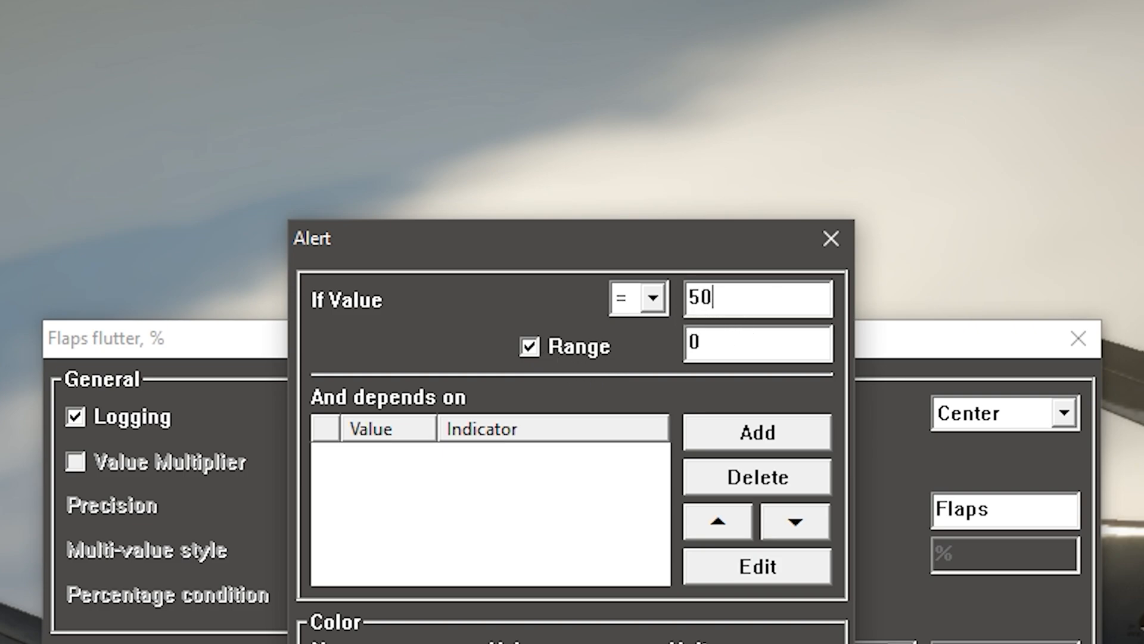
text(70)
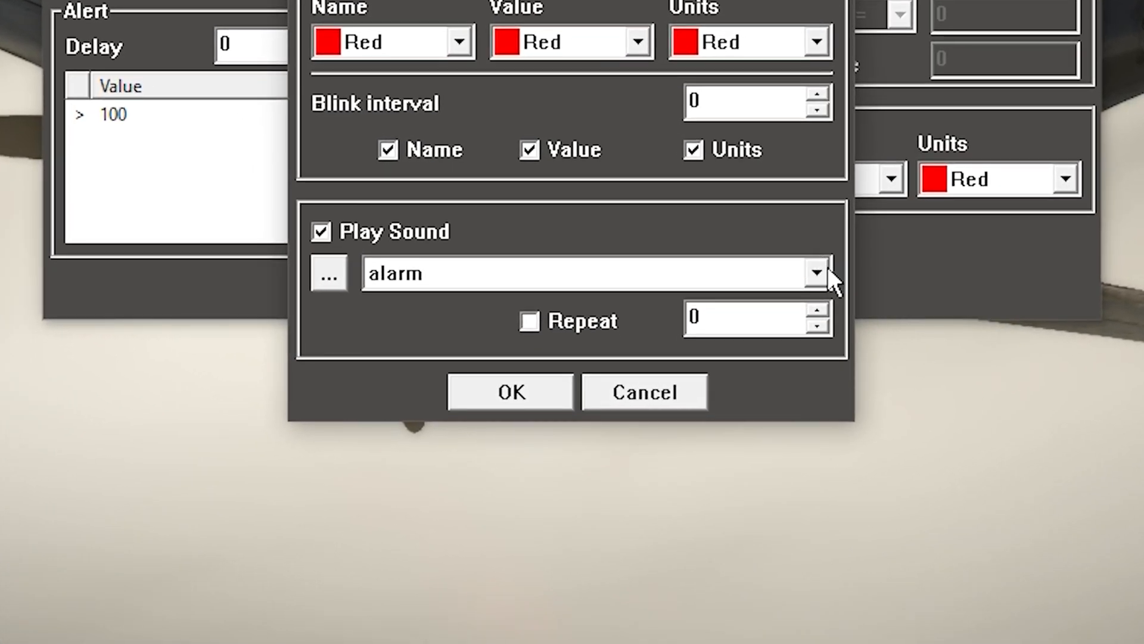
Step: Choose Sounds\Janet\Flap Flutter.wav as the alert sound and turn on Repeat
click(815, 272)
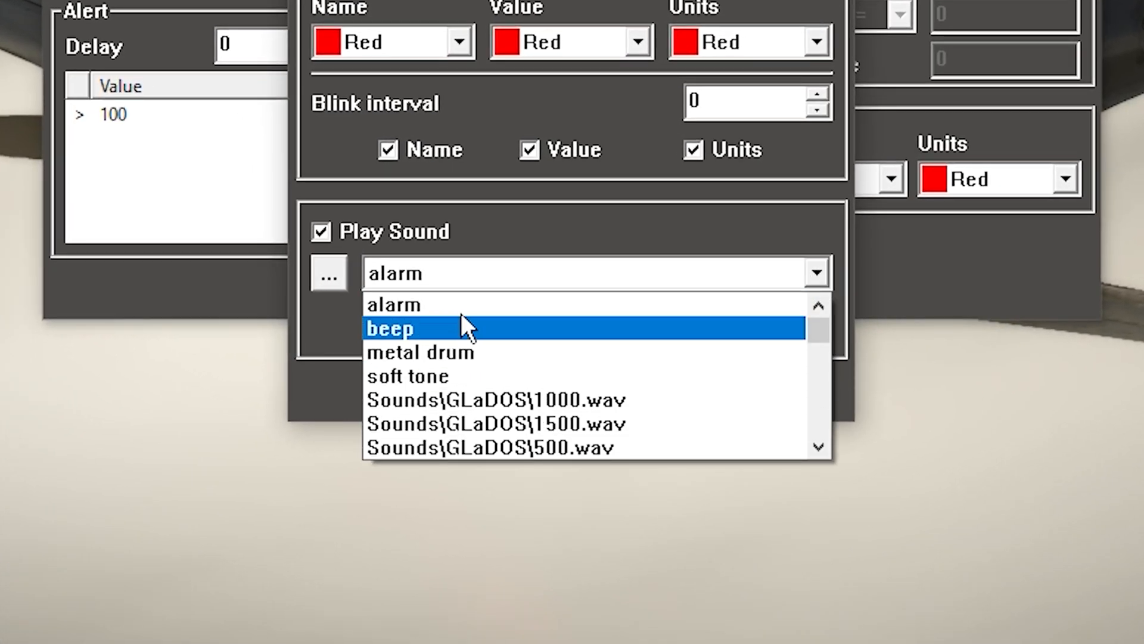
scroll(down, 3)
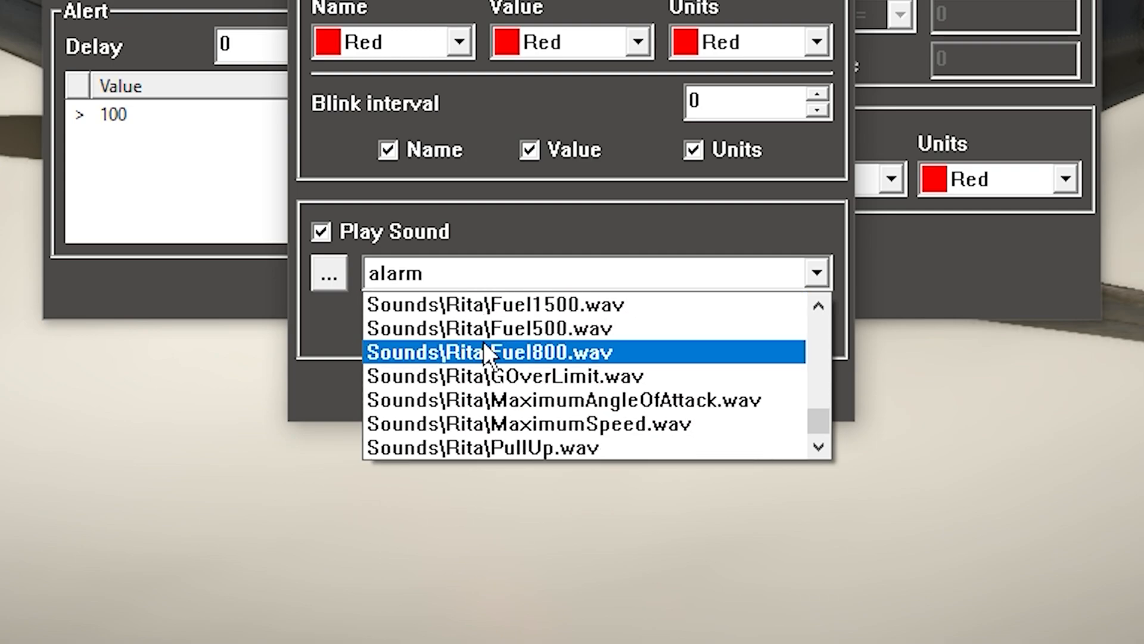
scroll(down, 3)
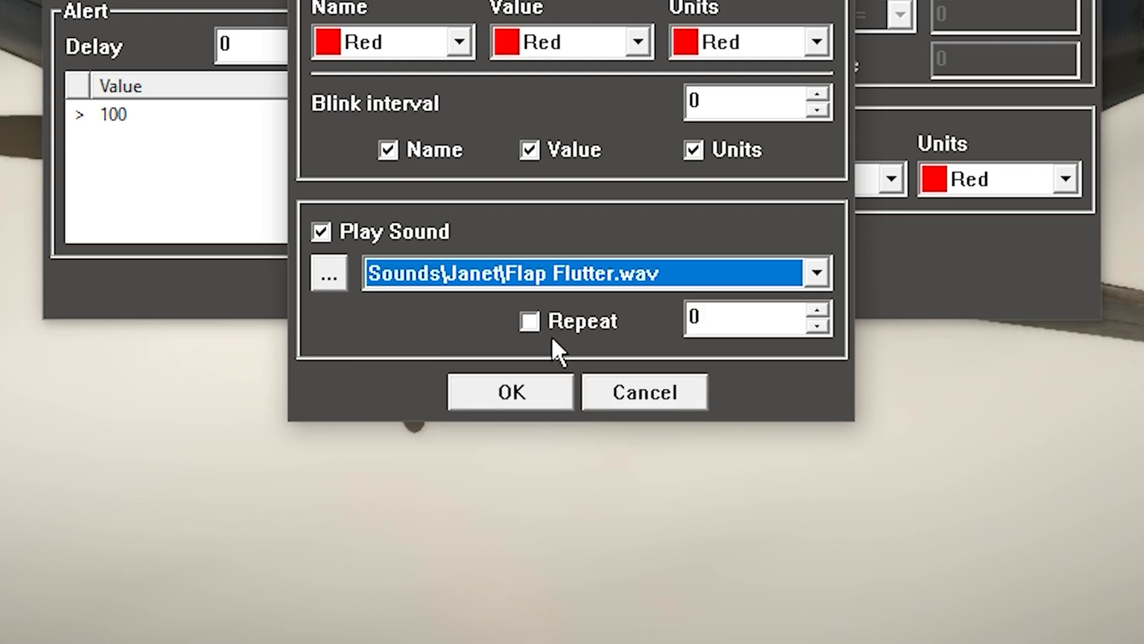
click(529, 322)
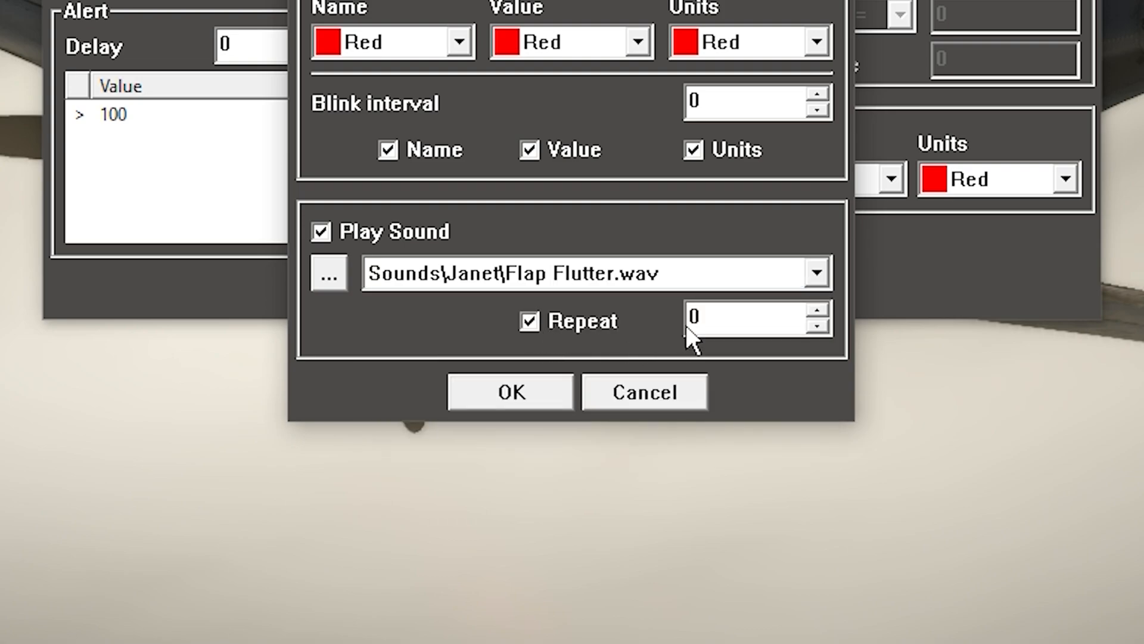
mouse_move(449, 358)
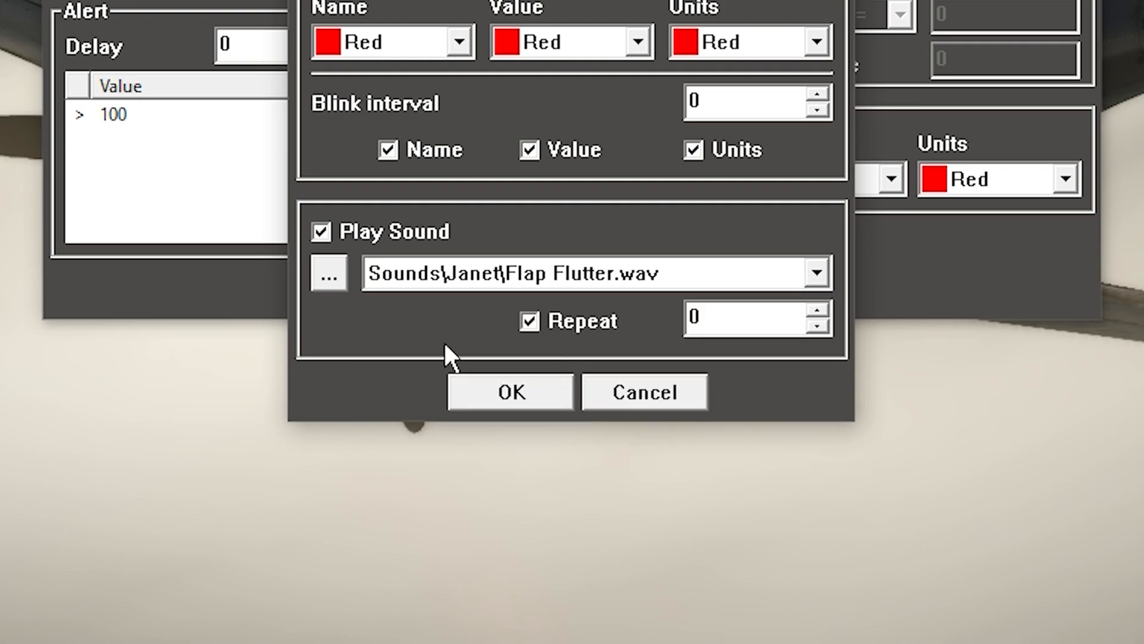
mouse_move(757, 396)
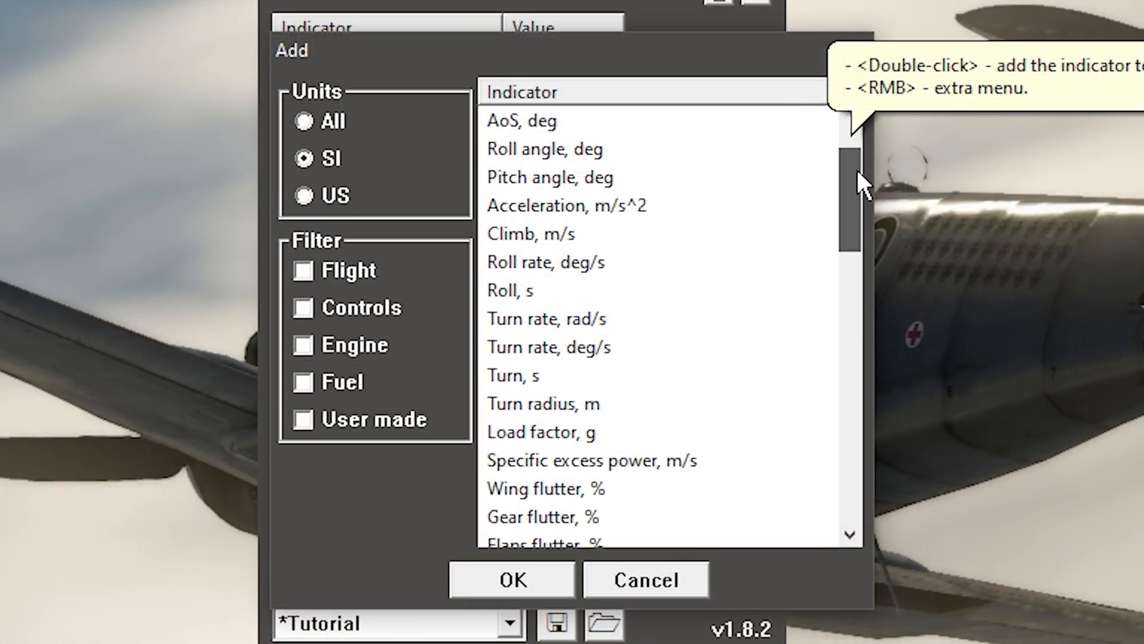
Step: Scroll through the Indicator list to the SI-unit engine, fuel and thrust entries
scroll(down, 3)
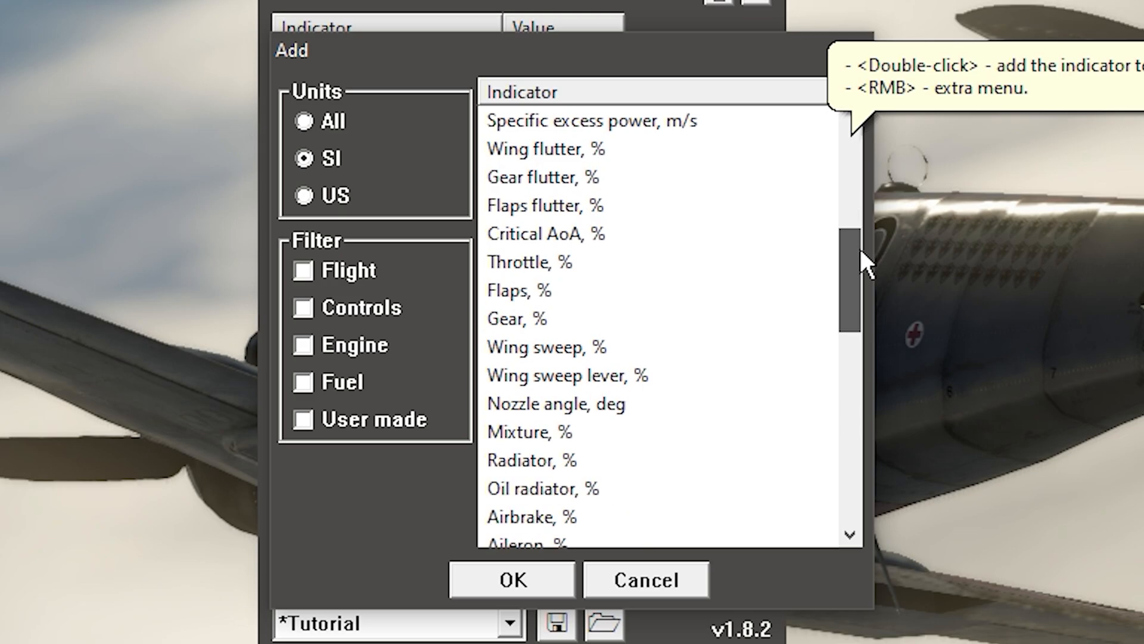
scroll(down, 3)
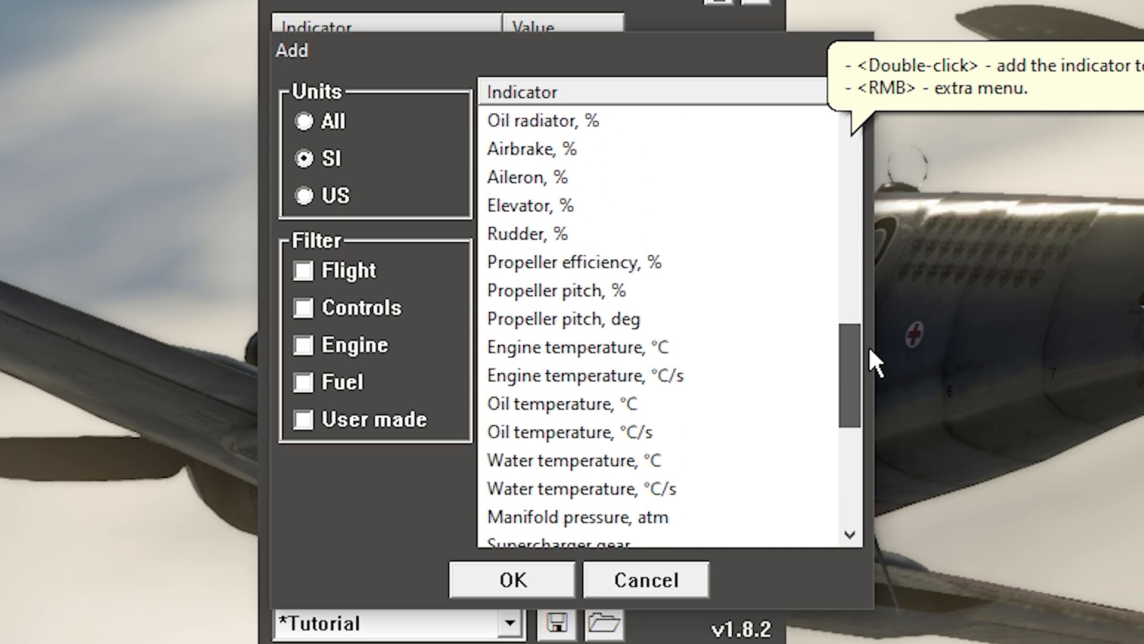
scroll(down, 3)
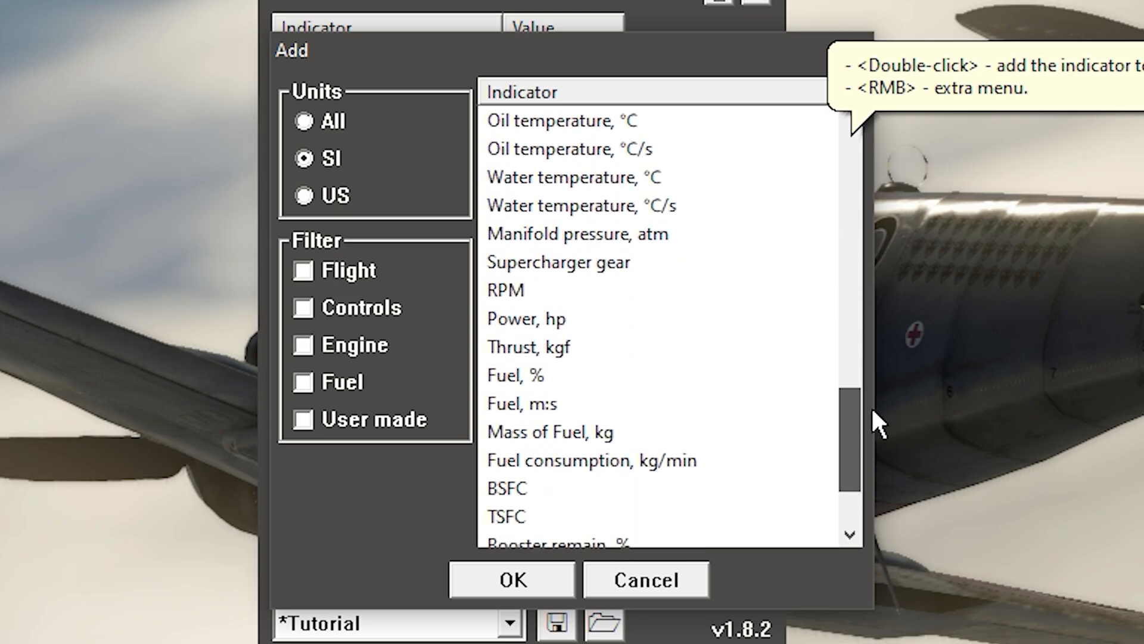